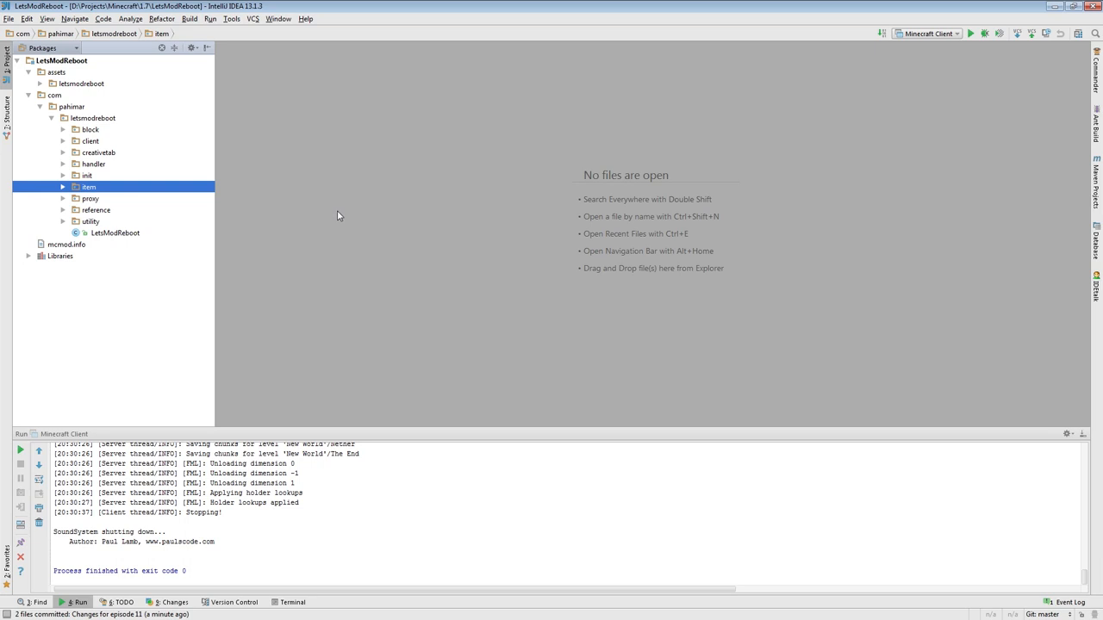
{"action": "mouse_move", "coordinate": [322, 201]}
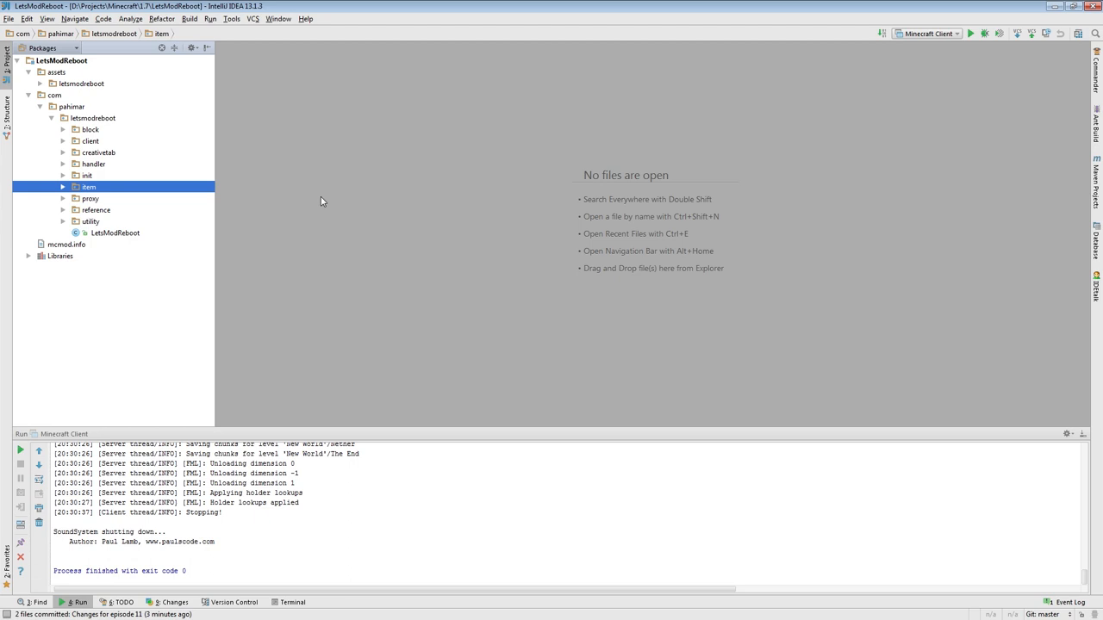
{"action": "mouse_move", "coordinate": [360, 167]}
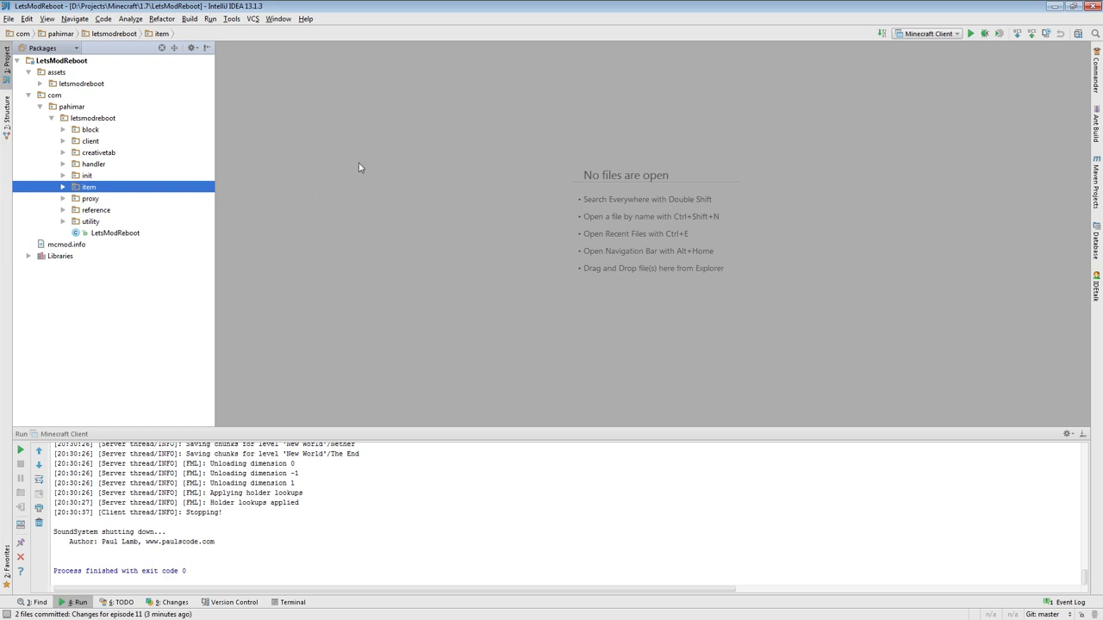
{"action": "mouse_move", "coordinate": [61, 199]}
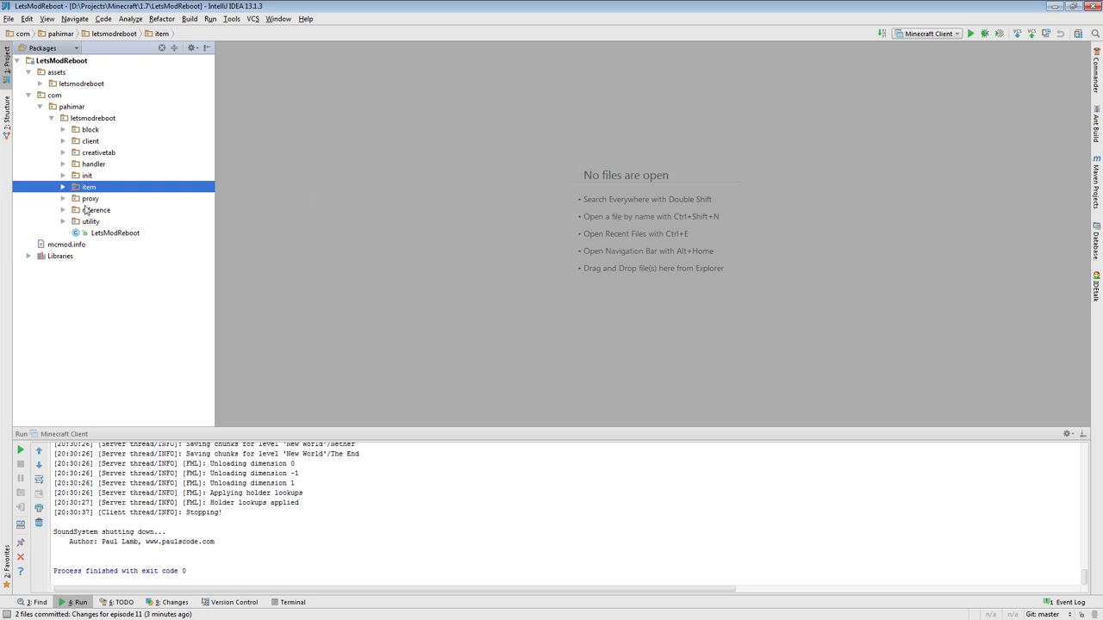
{"action": "mouse_move", "coordinate": [1094, 31]}
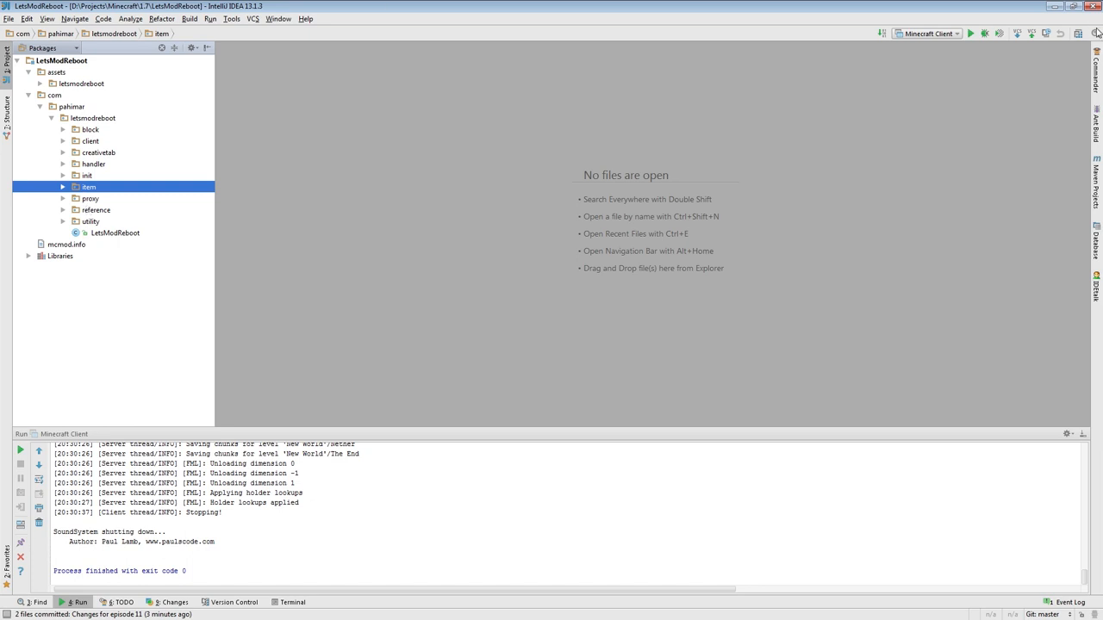
Search for NBT including non-project items and open Minecraft's NBTBase class.
{"action": "type", "text": "NBT"}
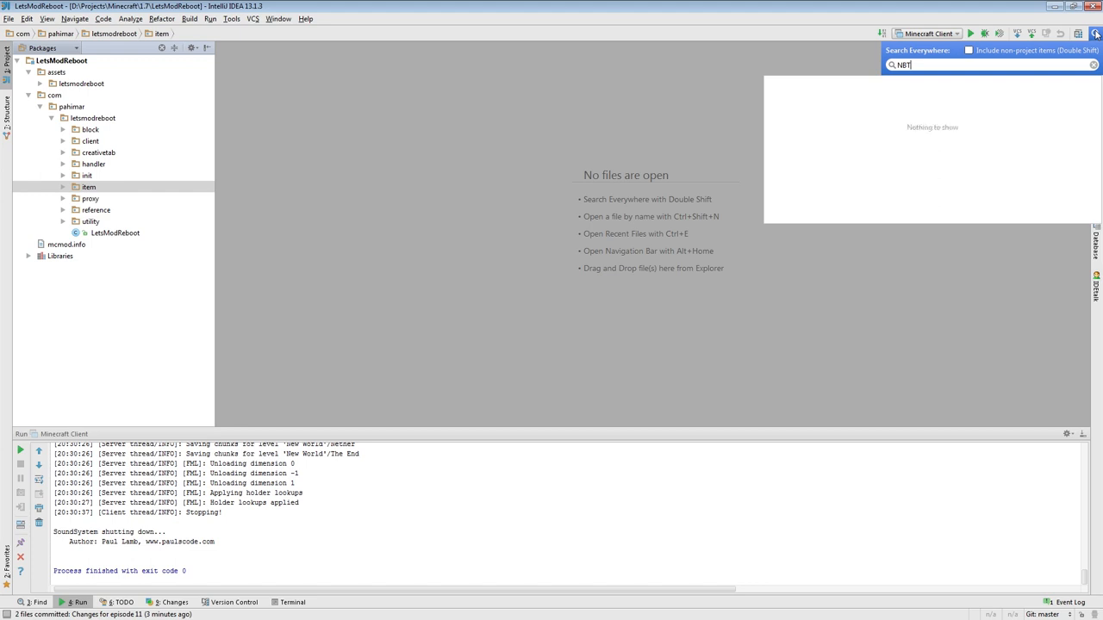
{"action": "left_click", "coordinate": [968, 50]}
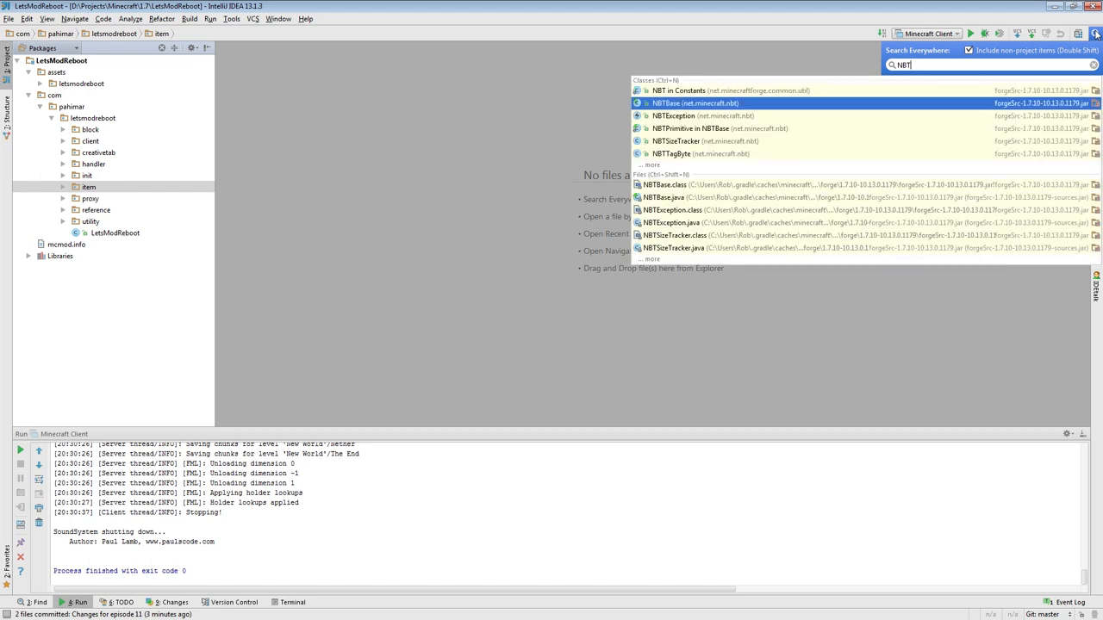
{"action": "left_click", "coordinate": [686, 103]}
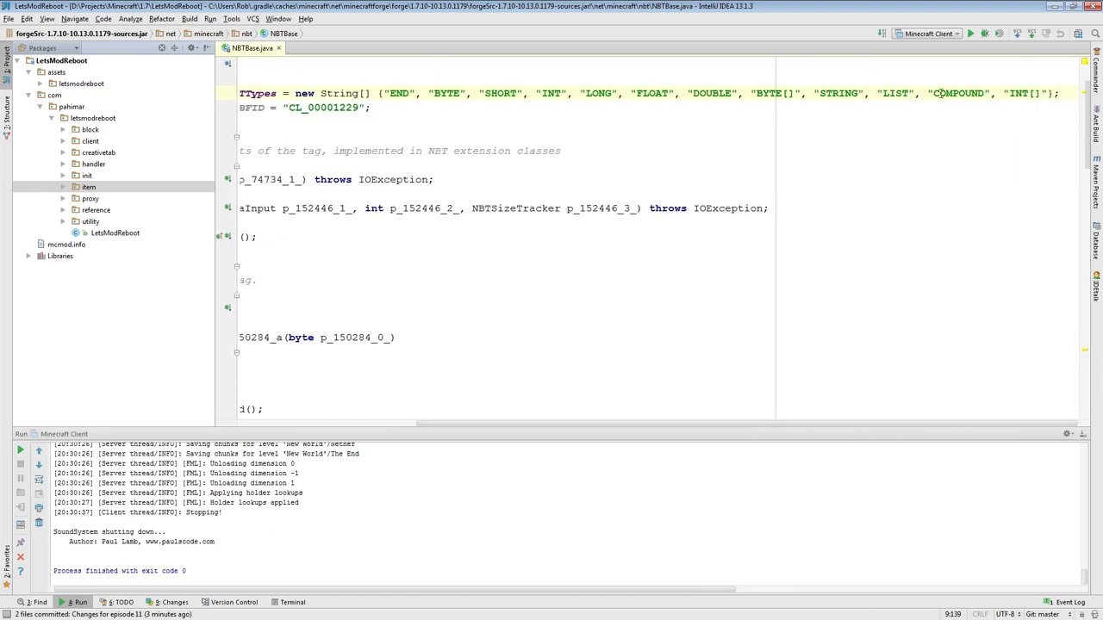
{"action": "mouse_move", "coordinate": [858, 82]}
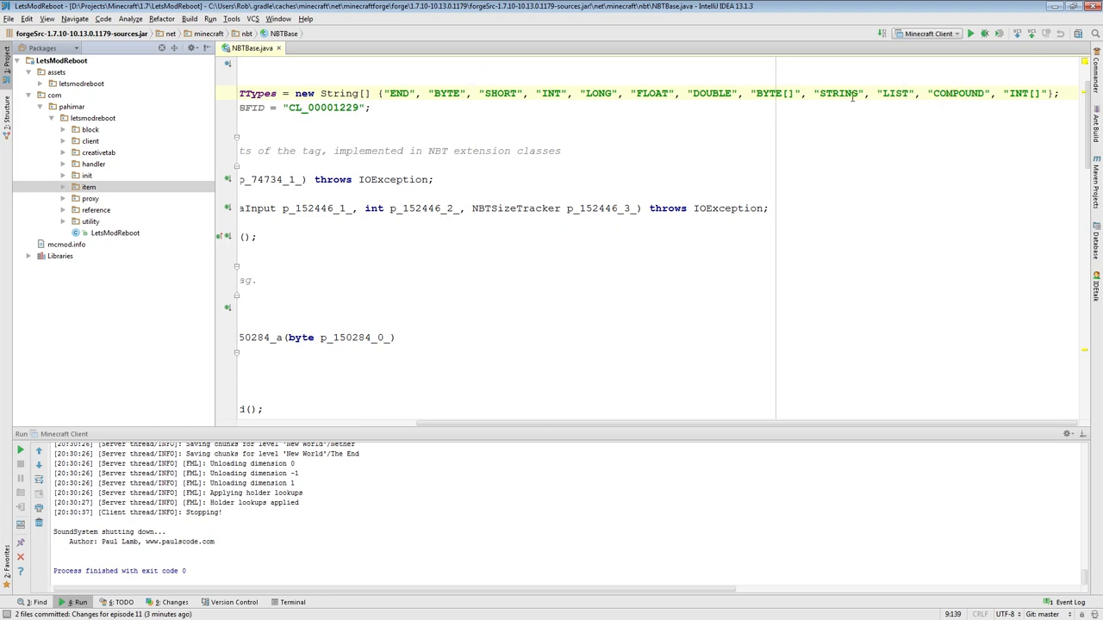
{"action": "mouse_move", "coordinate": [910, 387]}
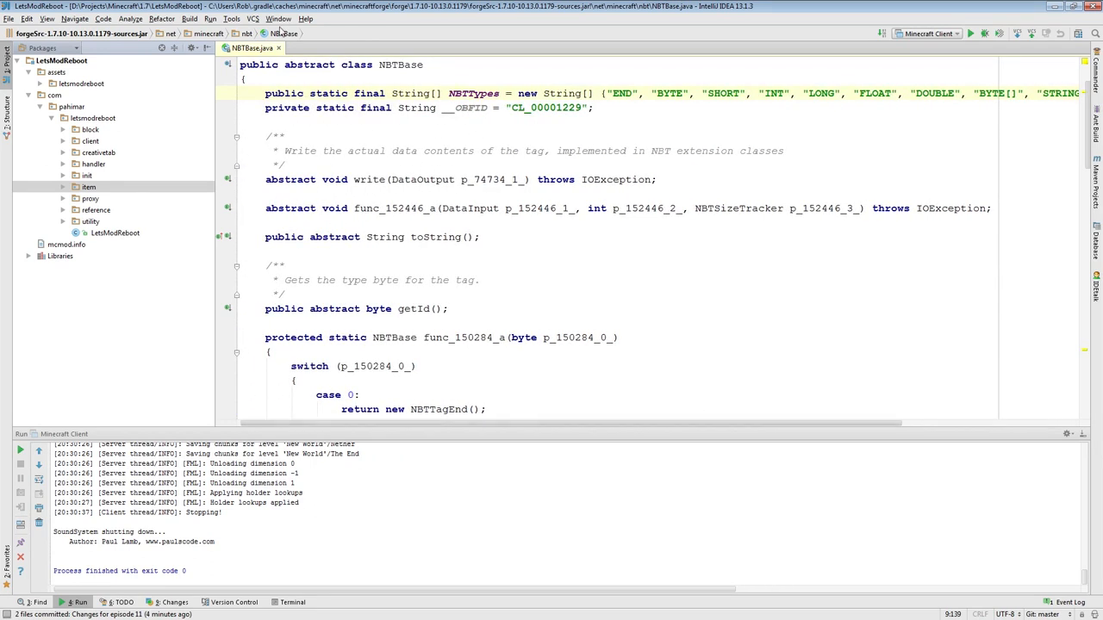
Highlight tag type names in the NBTTypes list, including SHORT.
{"action": "scroll", "scroll_direction": "right", "scroll_amount": 3}
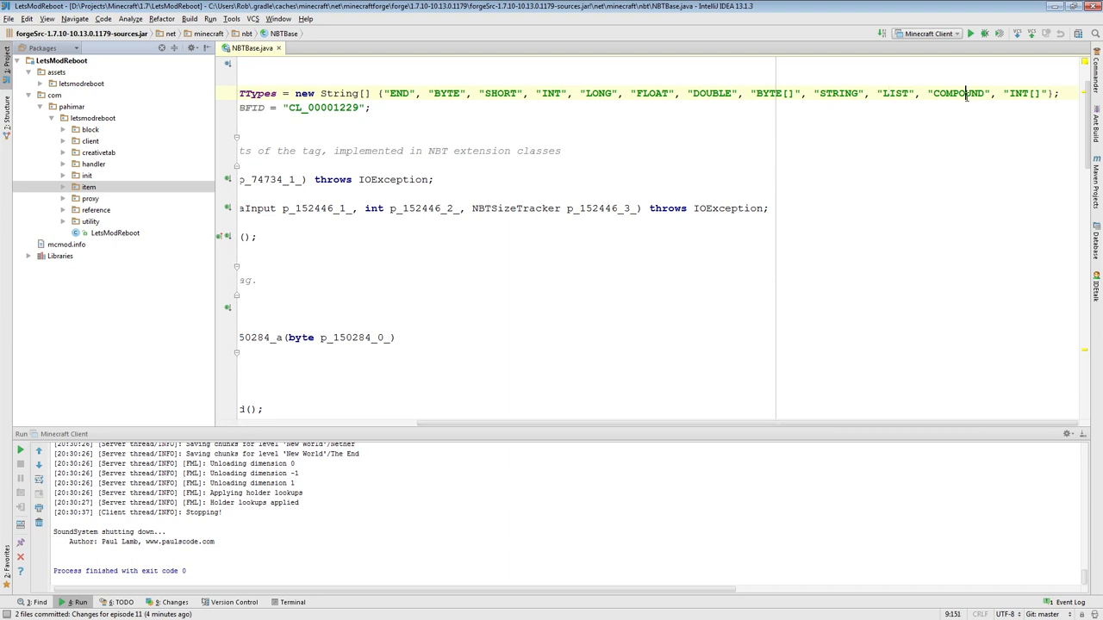
{"action": "double_click", "coordinate": [959, 87]}
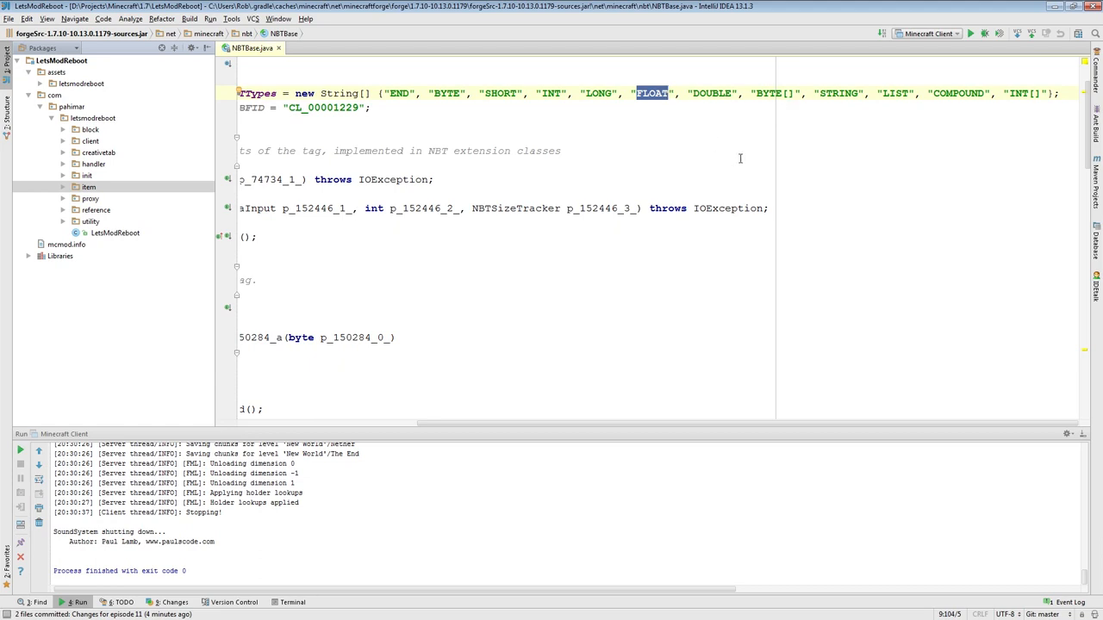
{"action": "scroll", "scroll_direction": "left", "scroll_amount": 3}
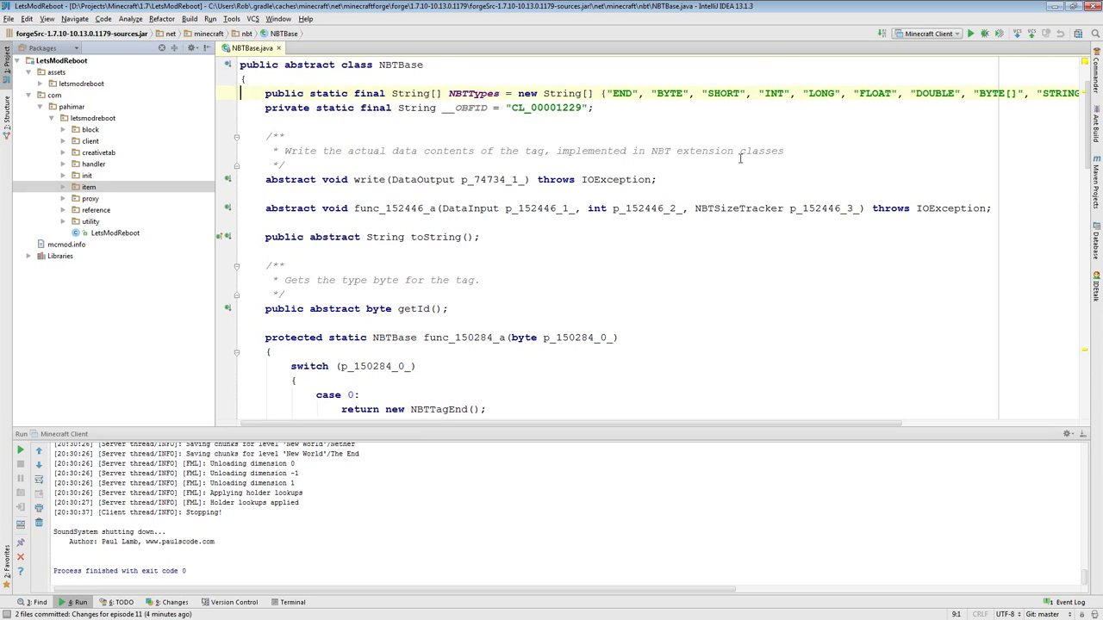
{"action": "double_click", "coordinate": [724, 93]}
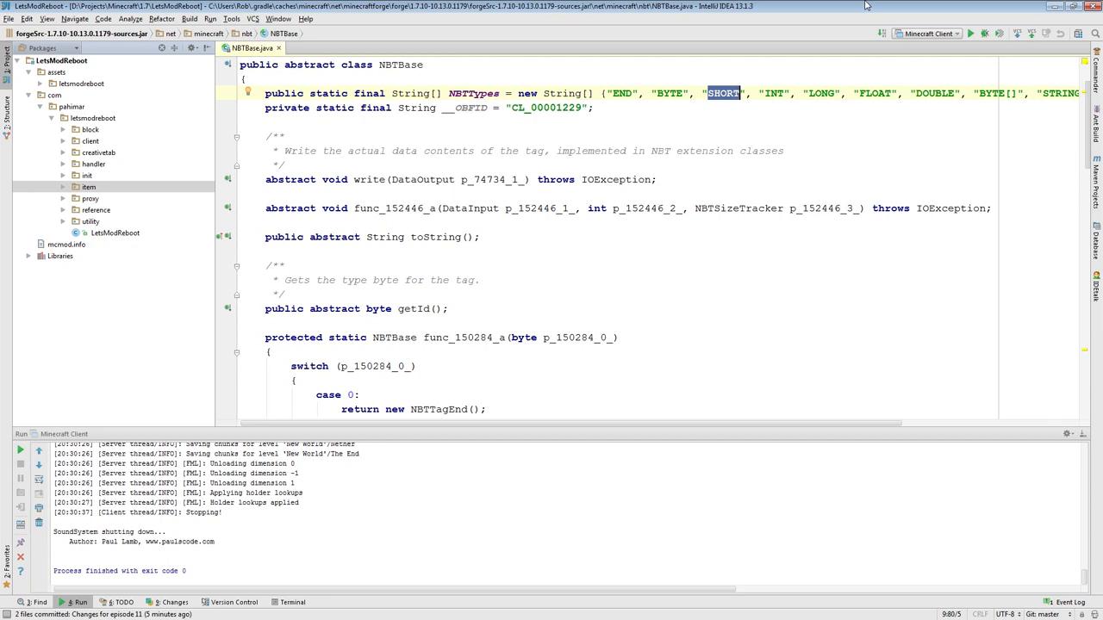
{"action": "mouse_move", "coordinate": [413, 37]}
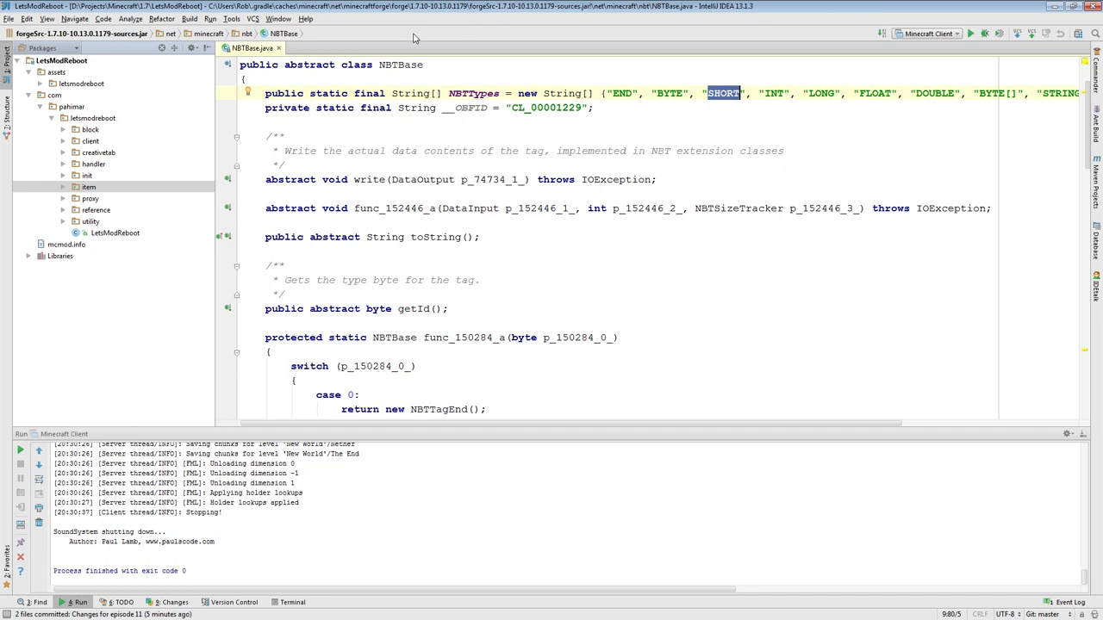
Locate Minecraft's ItemStack class and highlight its stackTagCompound field.
{"action": "key", "text": "Shift Shift"}
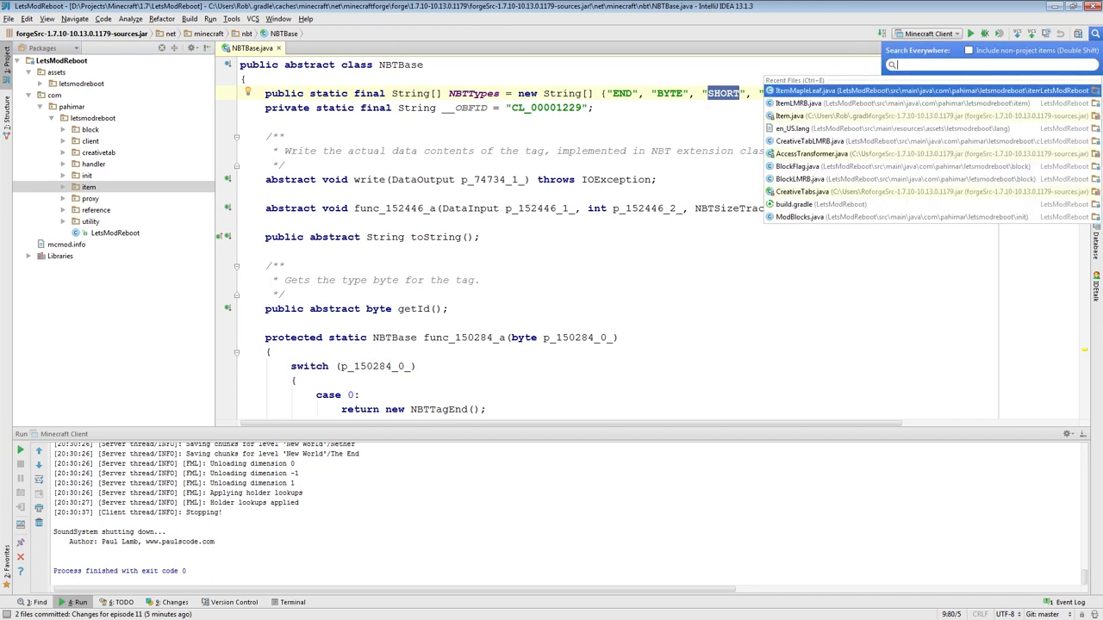
{"action": "type", "text": "ItemStack"}
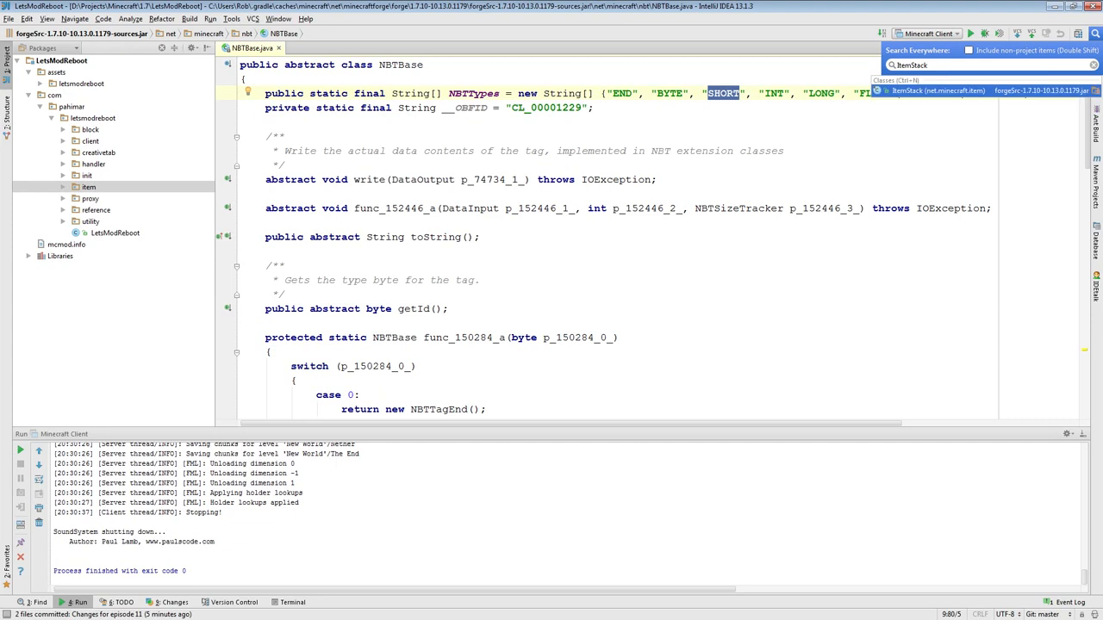
{"action": "left_click", "coordinate": [943, 91]}
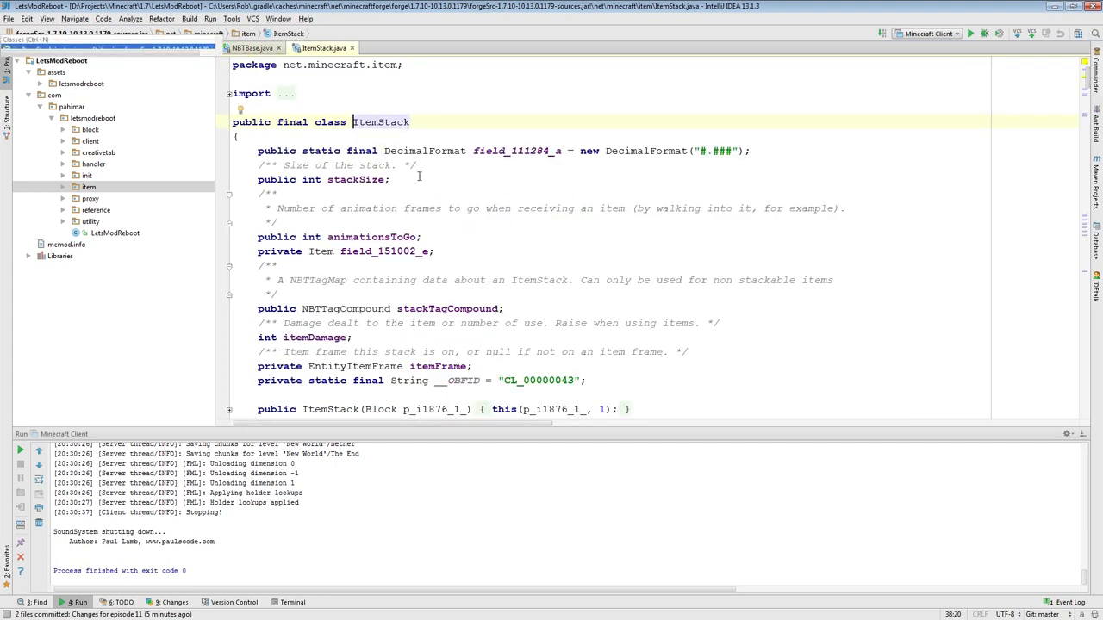
{"action": "double_click", "coordinate": [352, 180]}
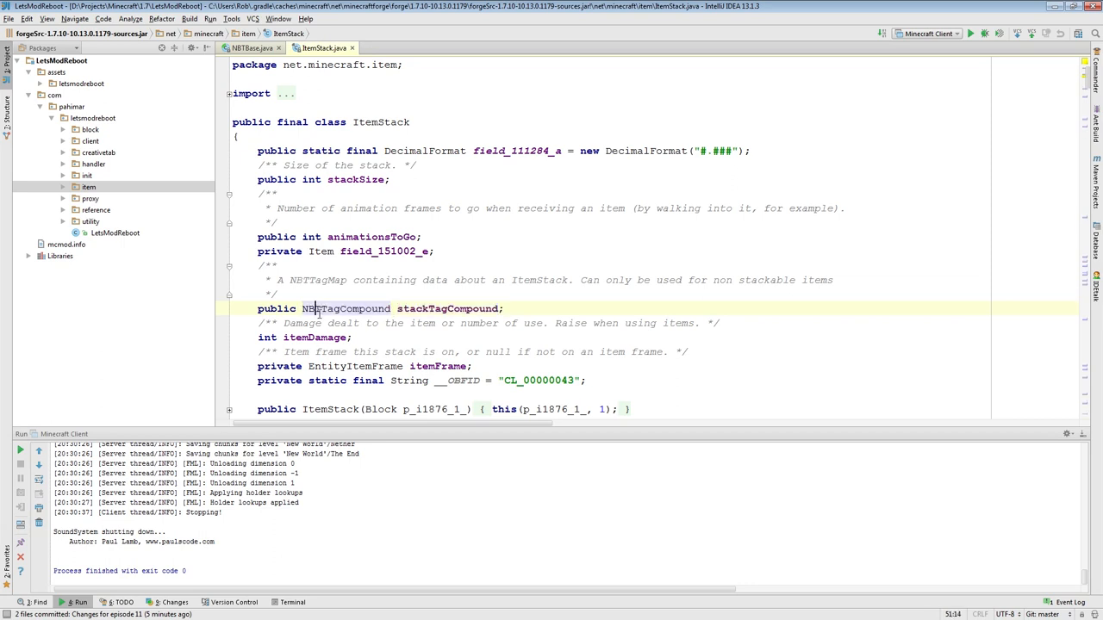
{"action": "double_click", "coordinate": [448, 308]}
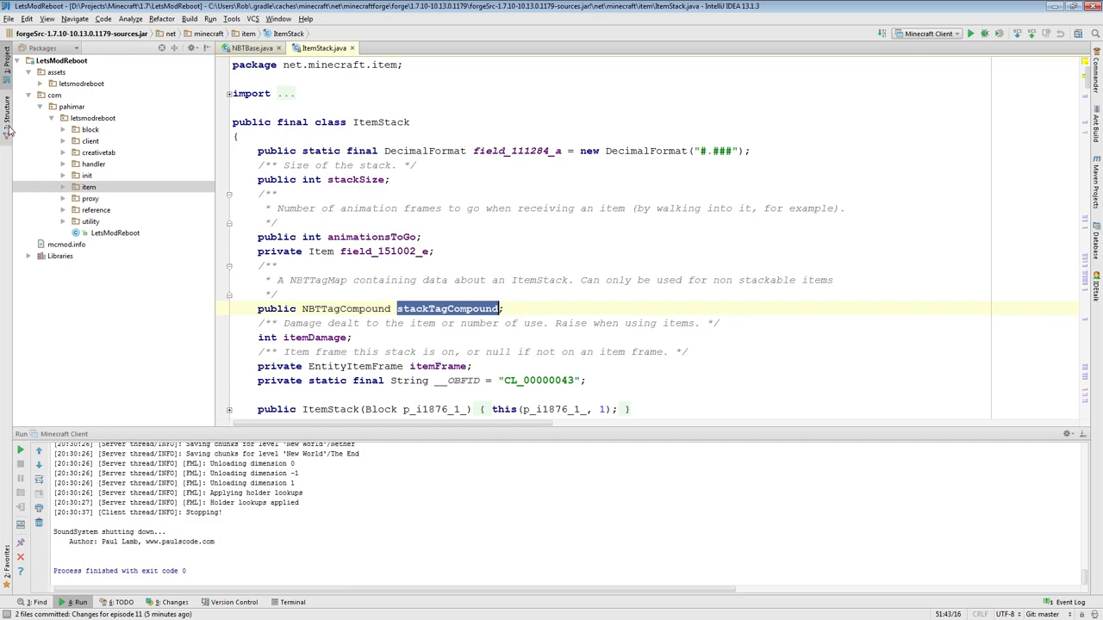
Show ItemStack's structure outline and examine the id-writing line in writeToNBT.
{"action": "left_click", "coordinate": [9, 112]}
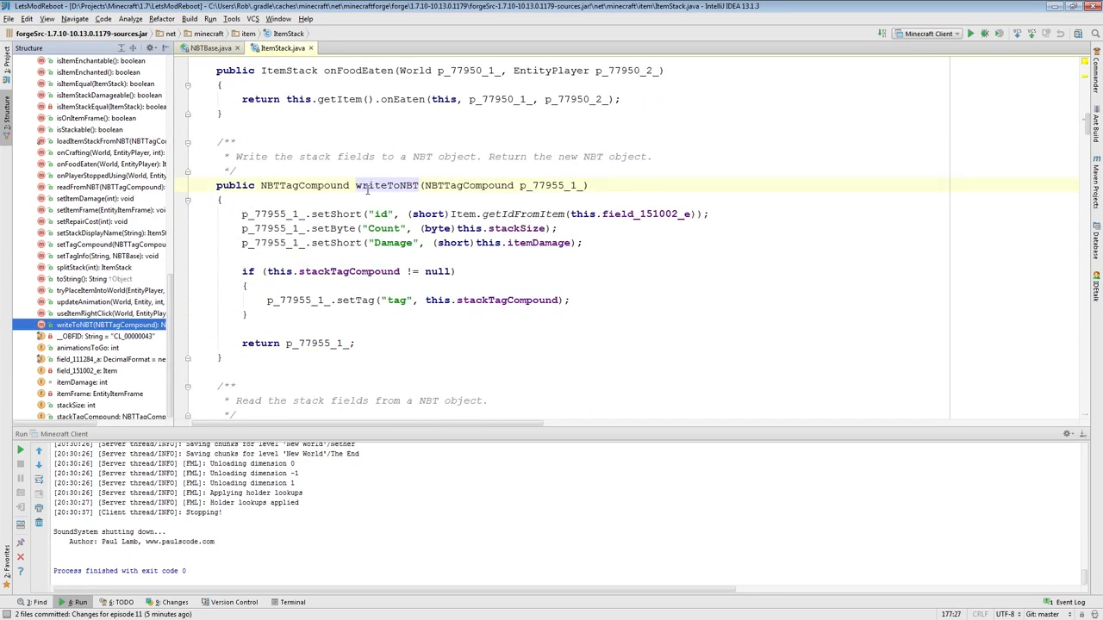
{"action": "mouse_move", "coordinate": [463, 174]}
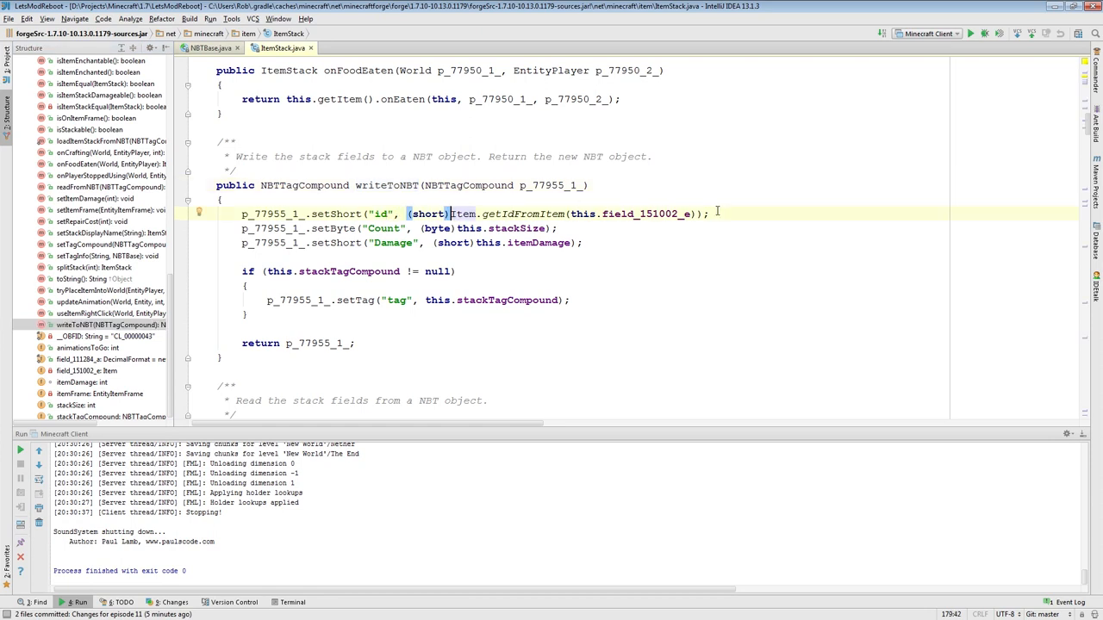
{"action": "double_click", "coordinate": [465, 214]}
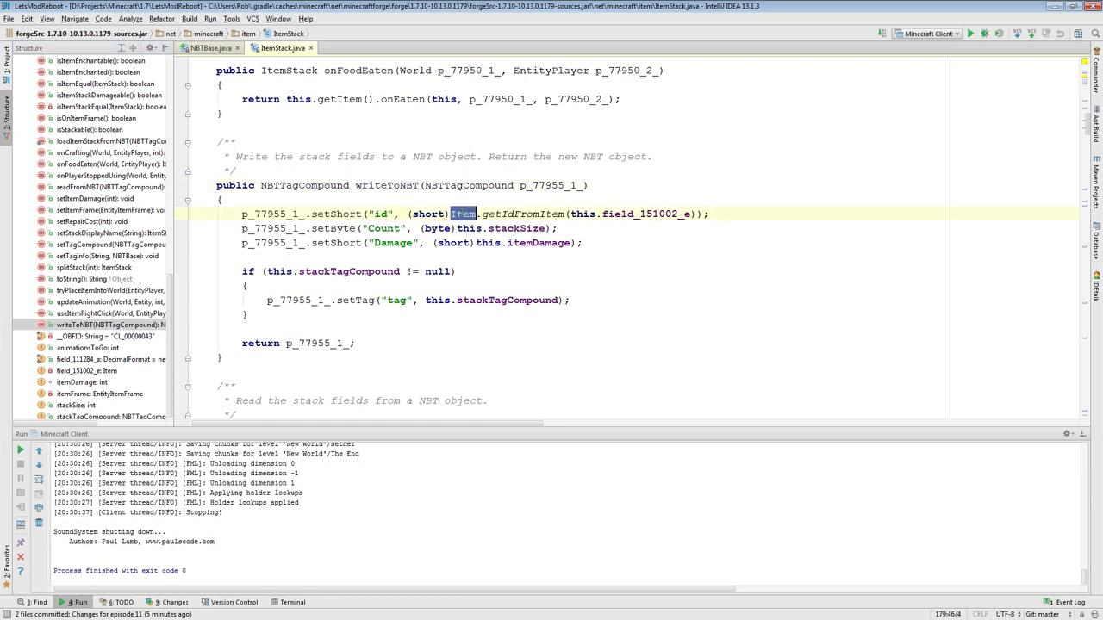
{"action": "double_click", "coordinate": [514, 228]}
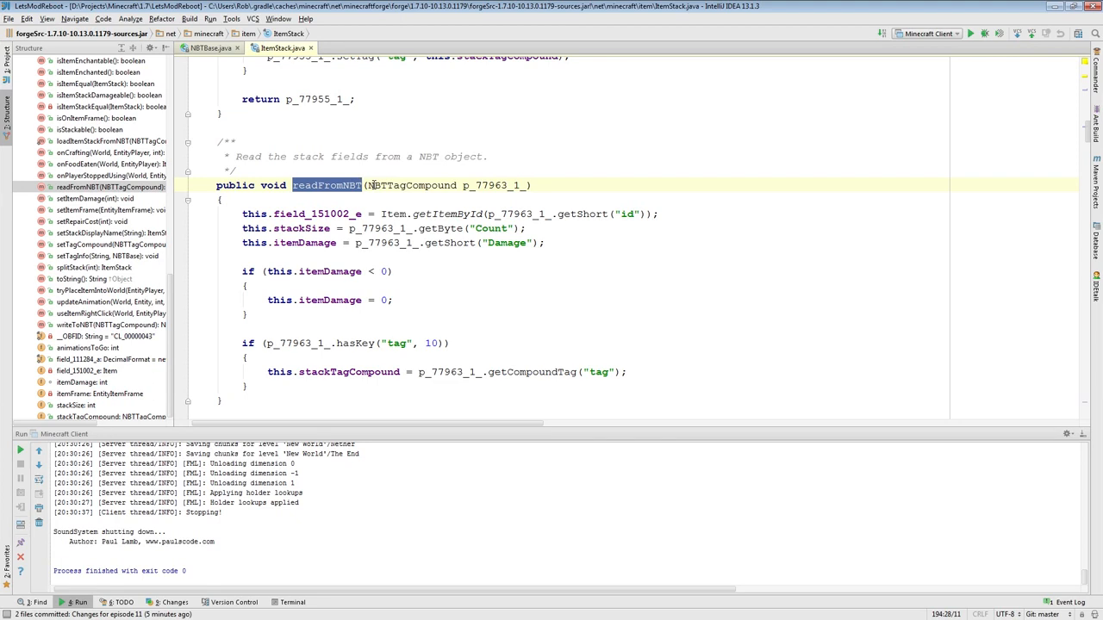
{"action": "mouse_move", "coordinate": [1020, 457]}
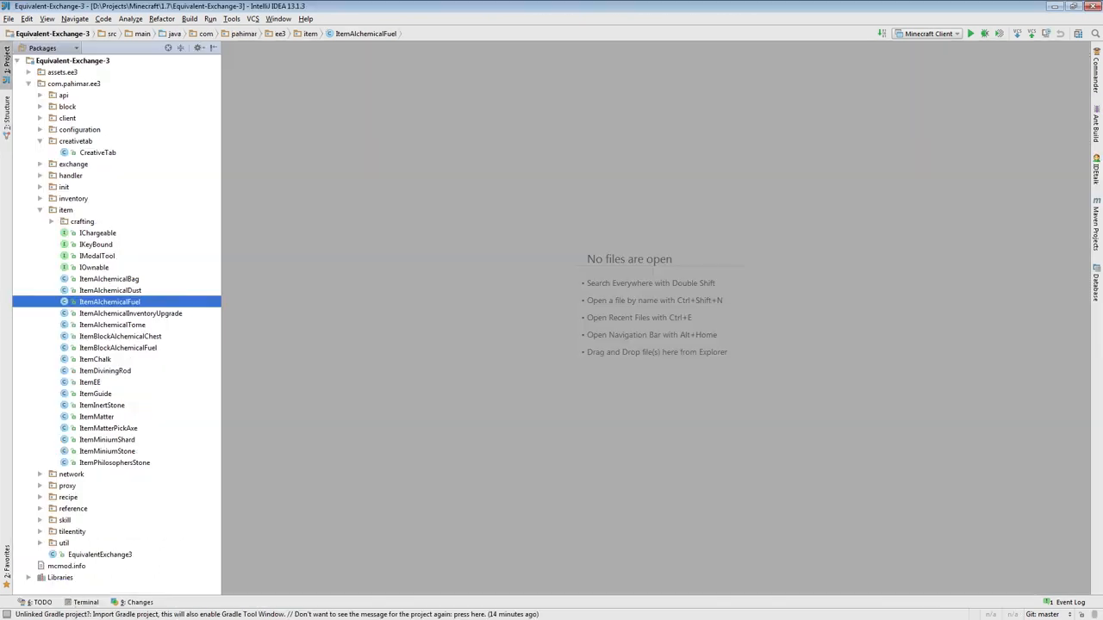
{"action": "left_click", "coordinate": [41, 210]}
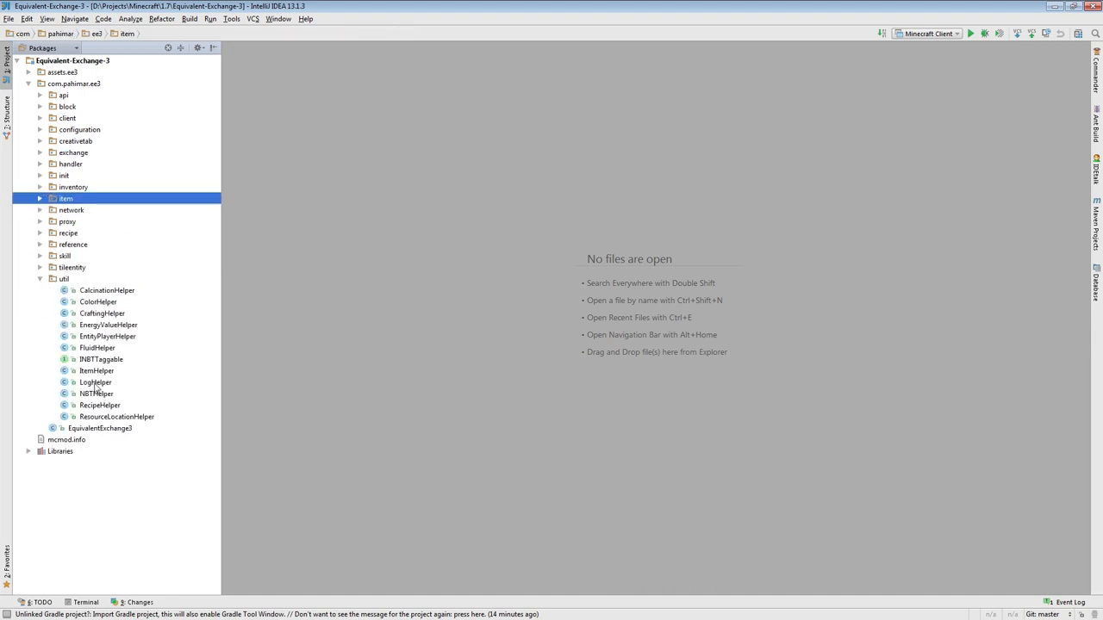
{"action": "double_click", "coordinate": [94, 393]}
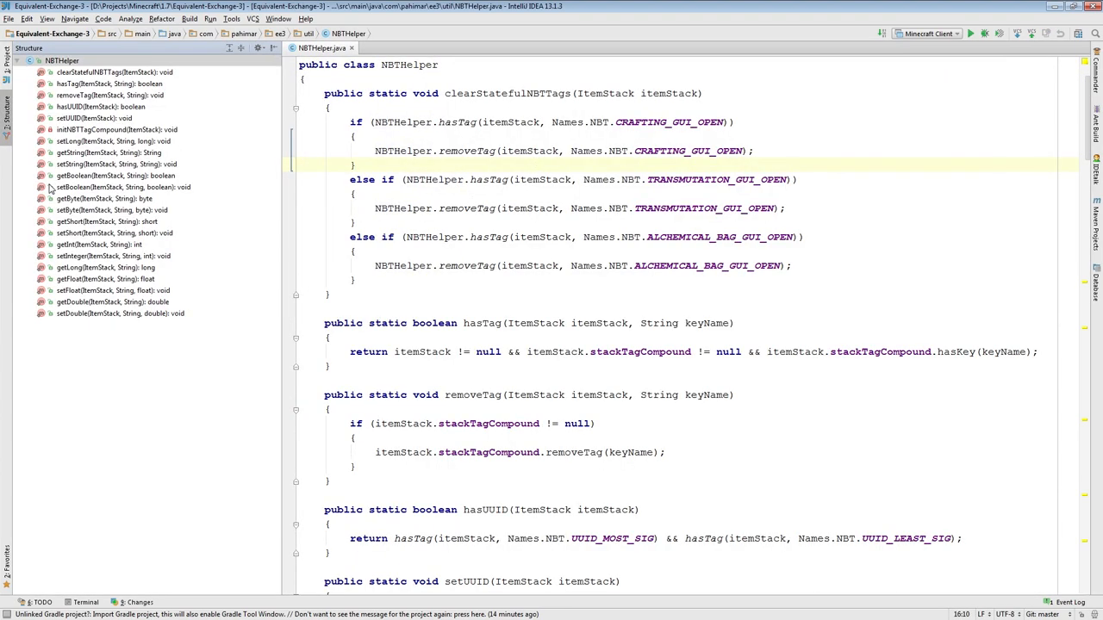
{"action": "left_click", "coordinate": [112, 129]}
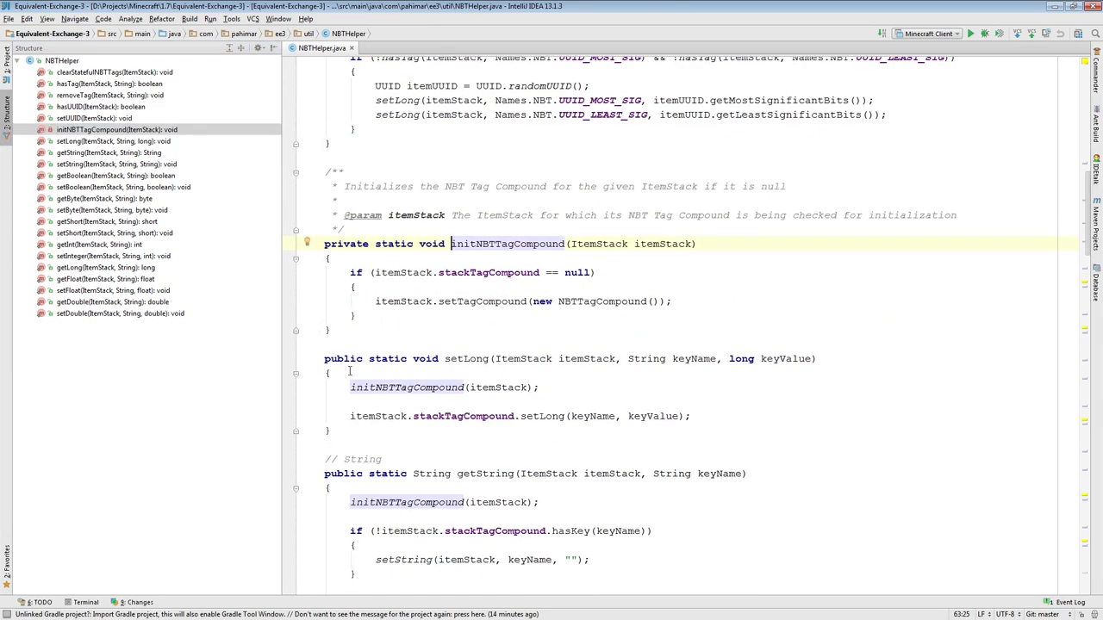
{"action": "left_click", "coordinate": [104, 221]}
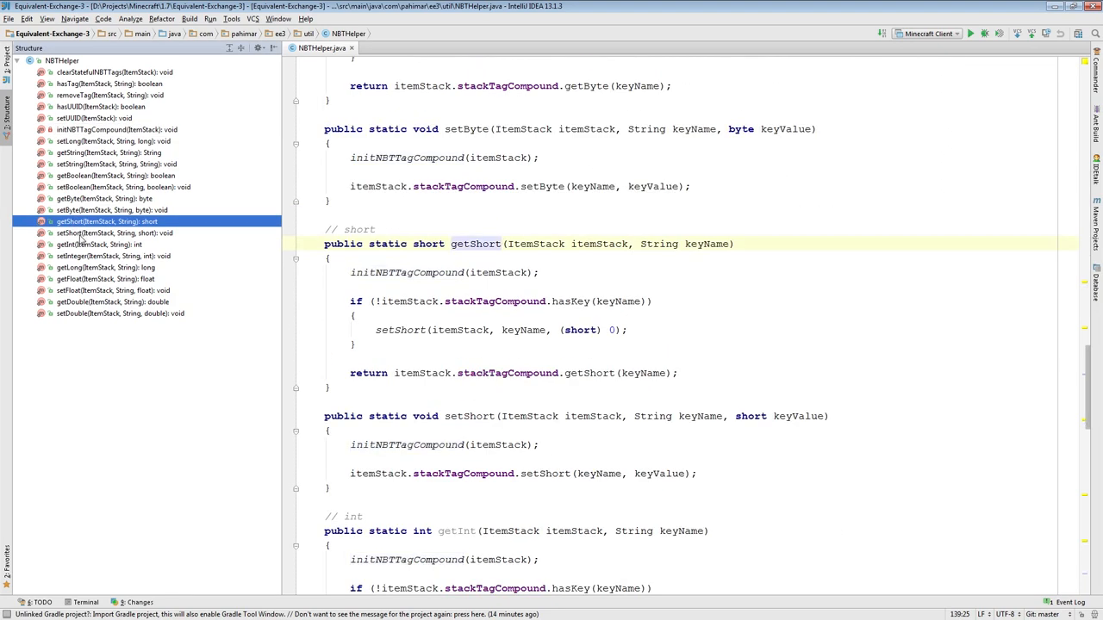
{"action": "left_click", "coordinate": [113, 233]}
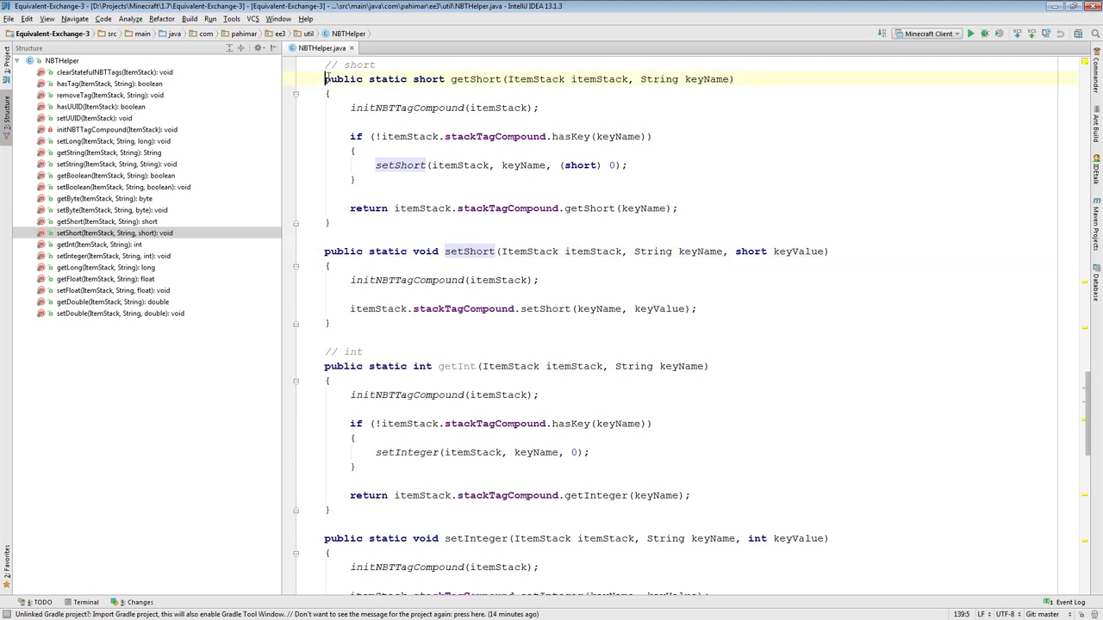
{"action": "left_click_drag", "start_coordinate": [325, 79], "coordinate": [353, 323]}
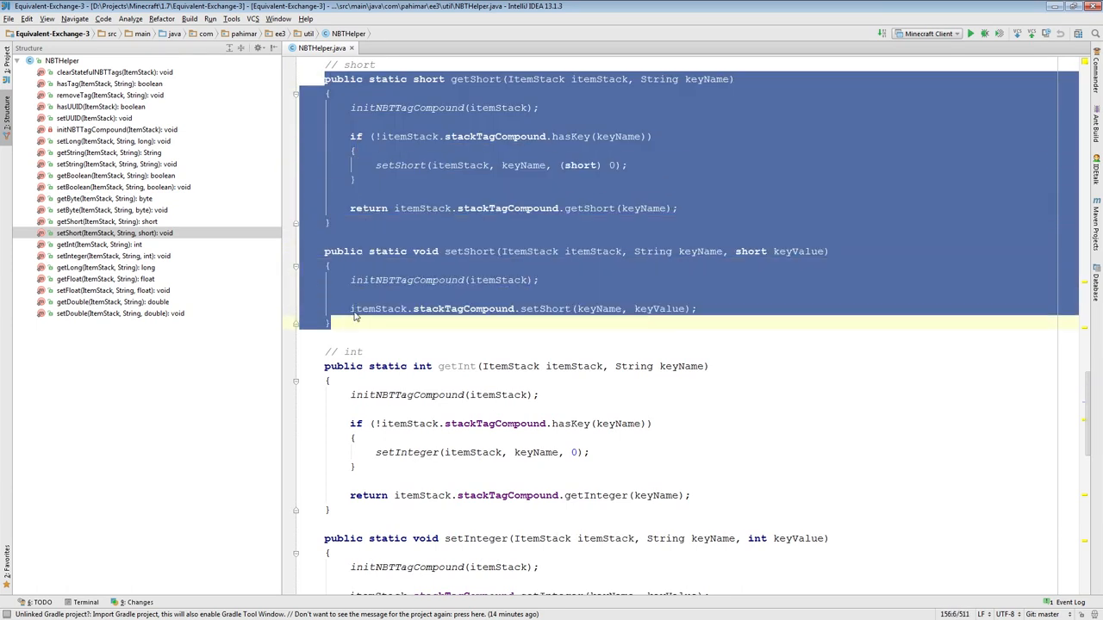
{"action": "mouse_move", "coordinate": [799, 263]}
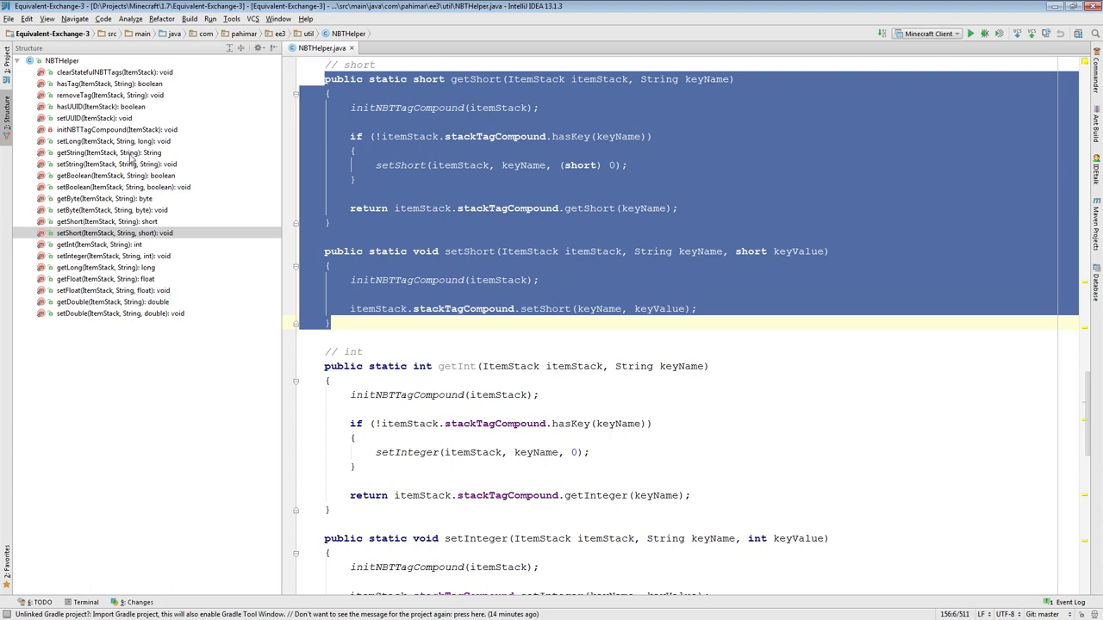
{"action": "left_click", "coordinate": [112, 140]}
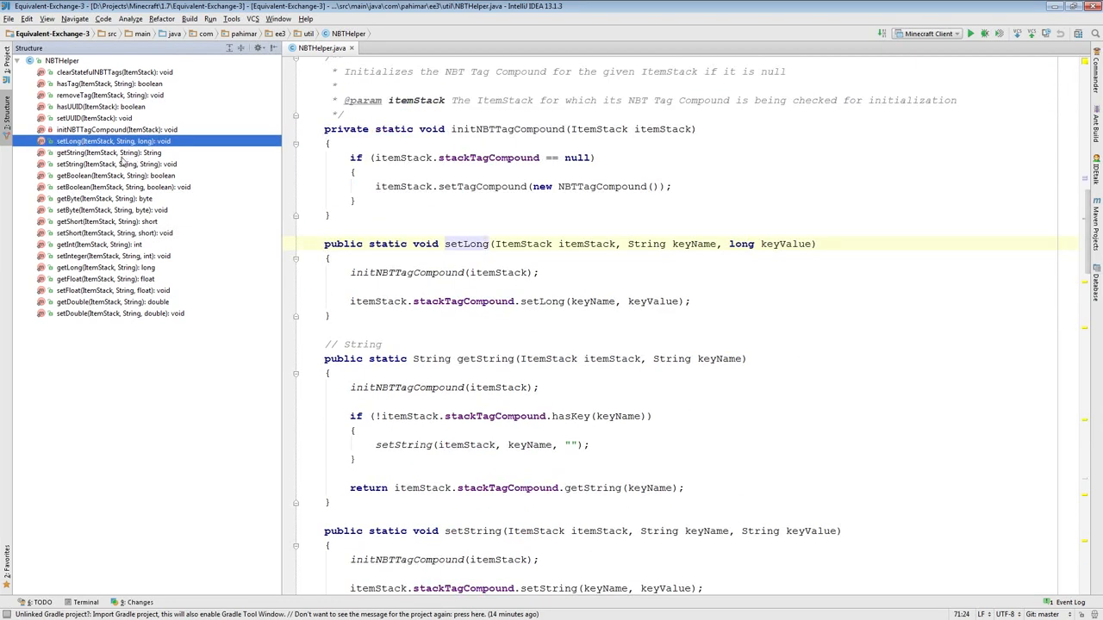
{"action": "left_click", "coordinate": [112, 256]}
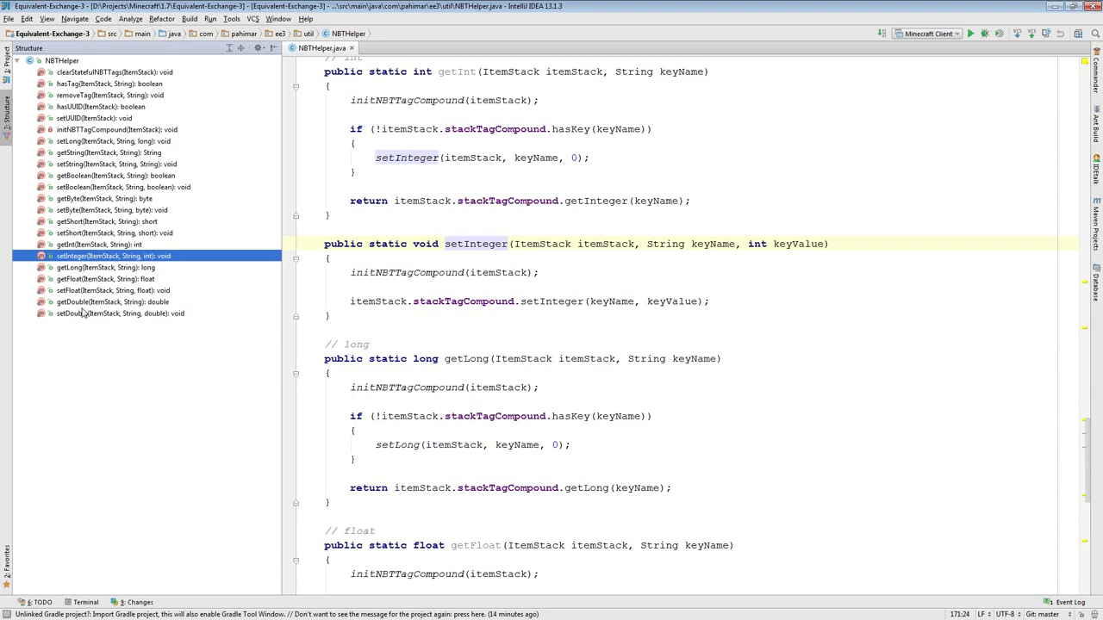
{"action": "left_click", "coordinate": [111, 301]}
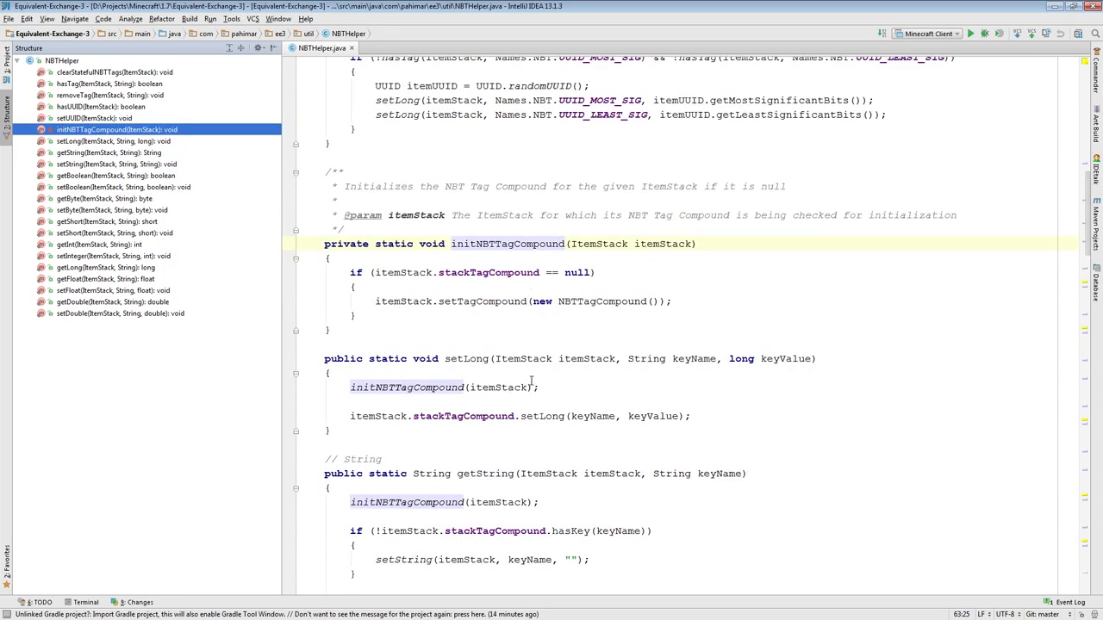
{"action": "double_click", "coordinate": [406, 387]}
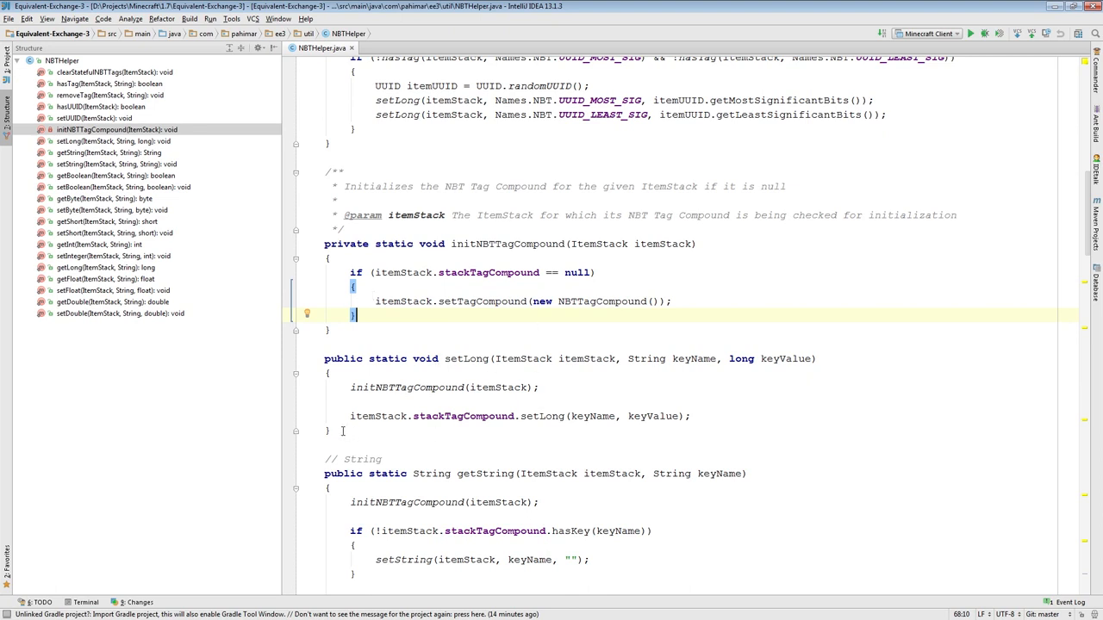
Find usages of setLong, view its ItemHelper caller, and return to the NBTHelper definition.
{"action": "right_click", "coordinate": [457, 359]}
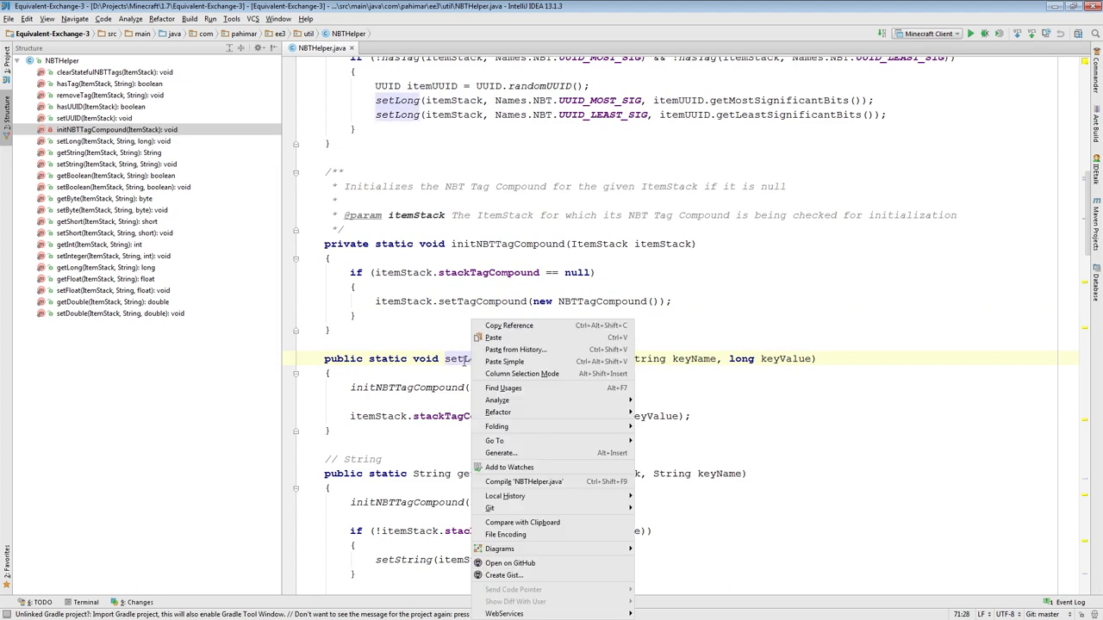
{"action": "left_click", "coordinate": [496, 387]}
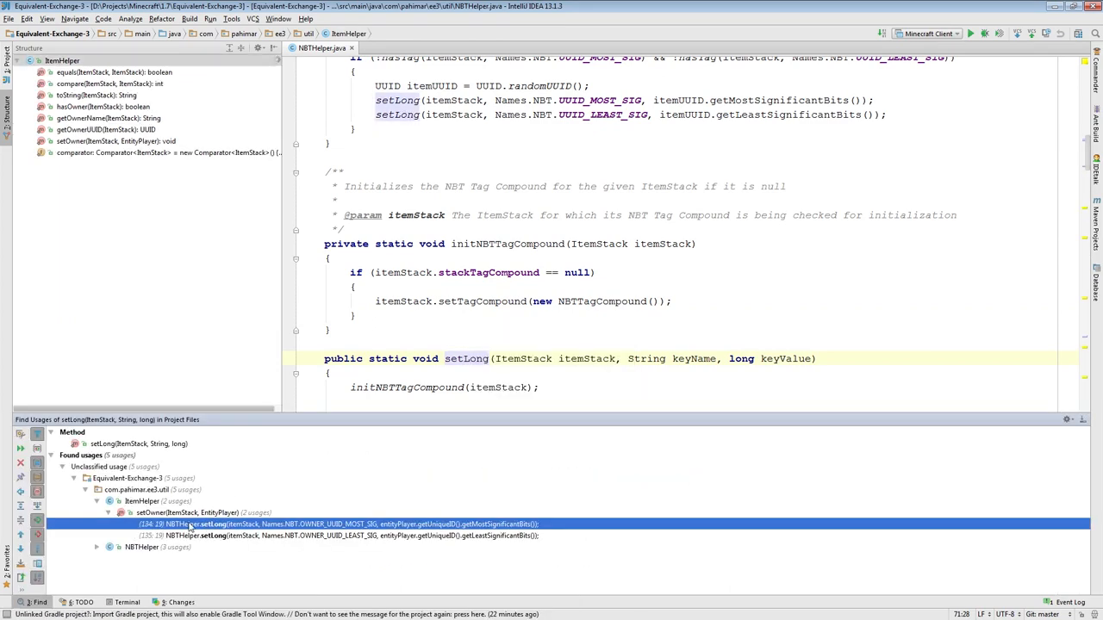
{"action": "double_click", "coordinate": [218, 524]}
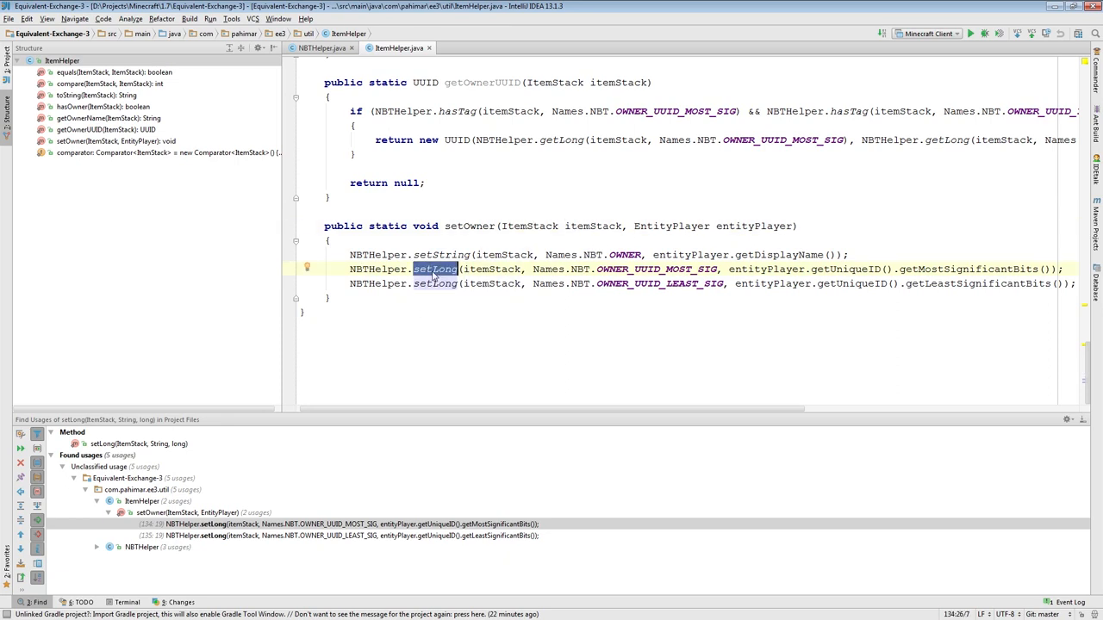
{"action": "double_click", "coordinate": [491, 269]}
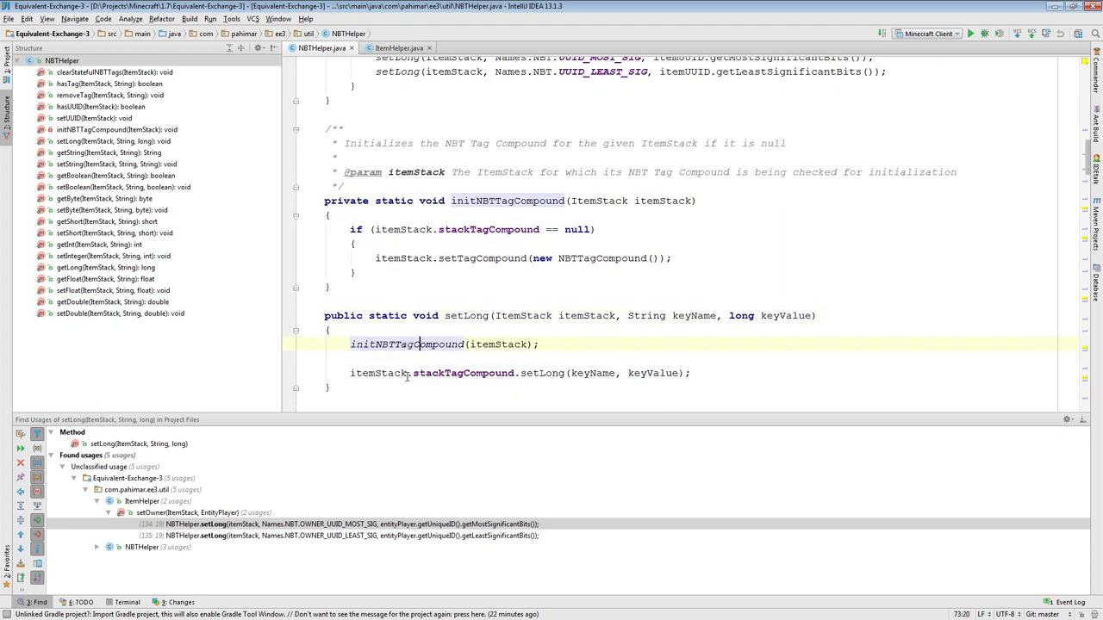
{"action": "double_click", "coordinate": [405, 343]}
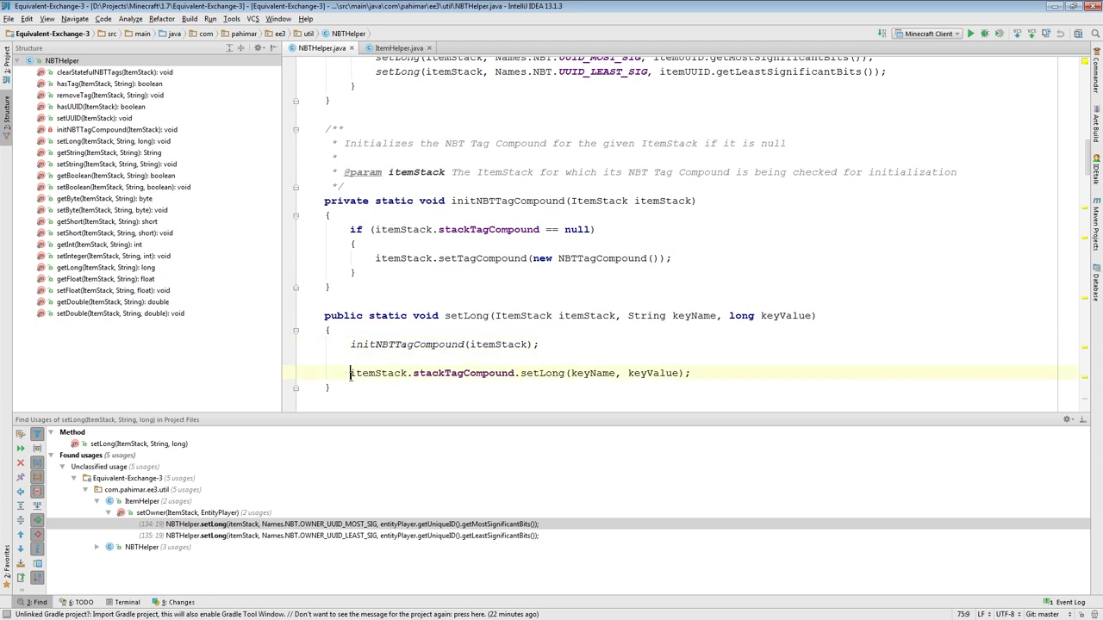
{"action": "left_click_drag", "start_coordinate": [349, 372], "coordinate": [689, 372]}
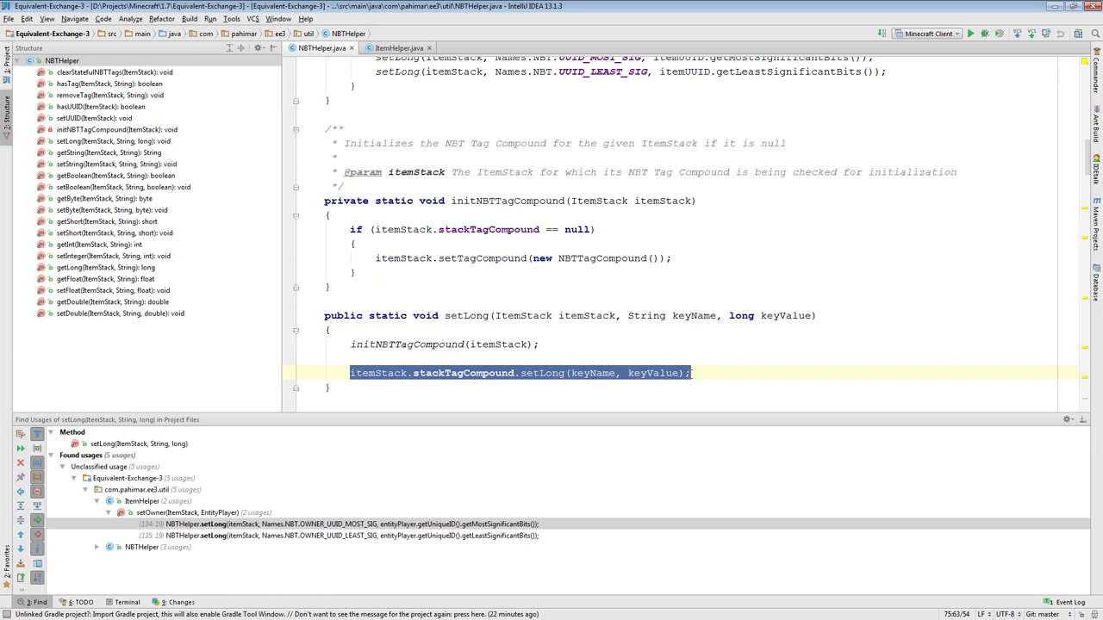
{"action": "mouse_move", "coordinate": [785, 278]}
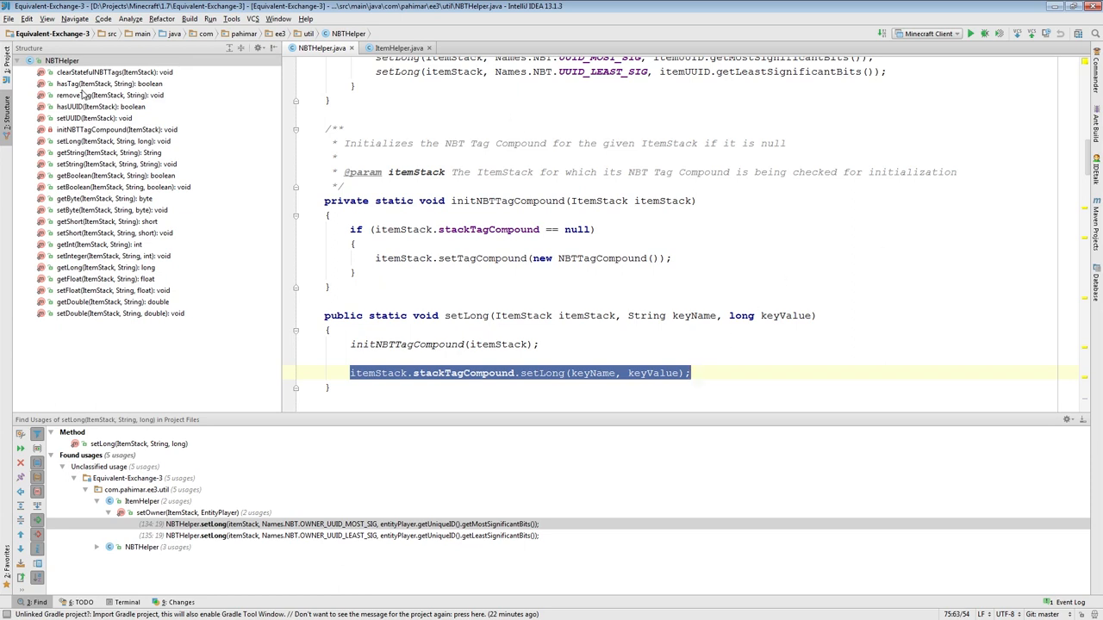
Jump to NBTHelper's hasTag method and highlight its name.
{"action": "left_click", "coordinate": [101, 84]}
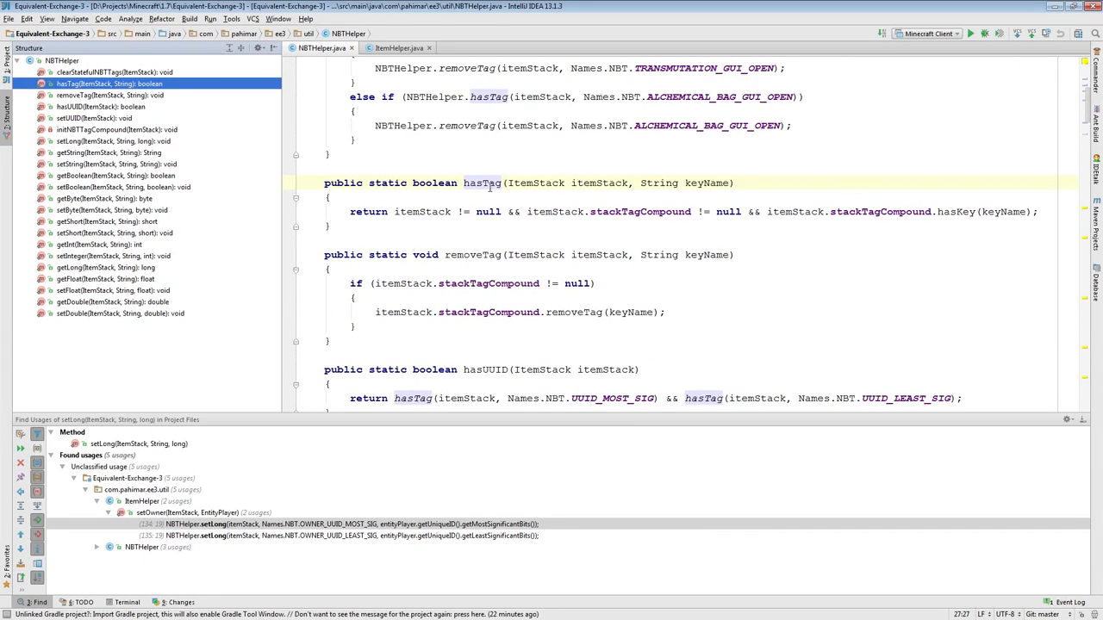
{"action": "double_click", "coordinate": [482, 183]}
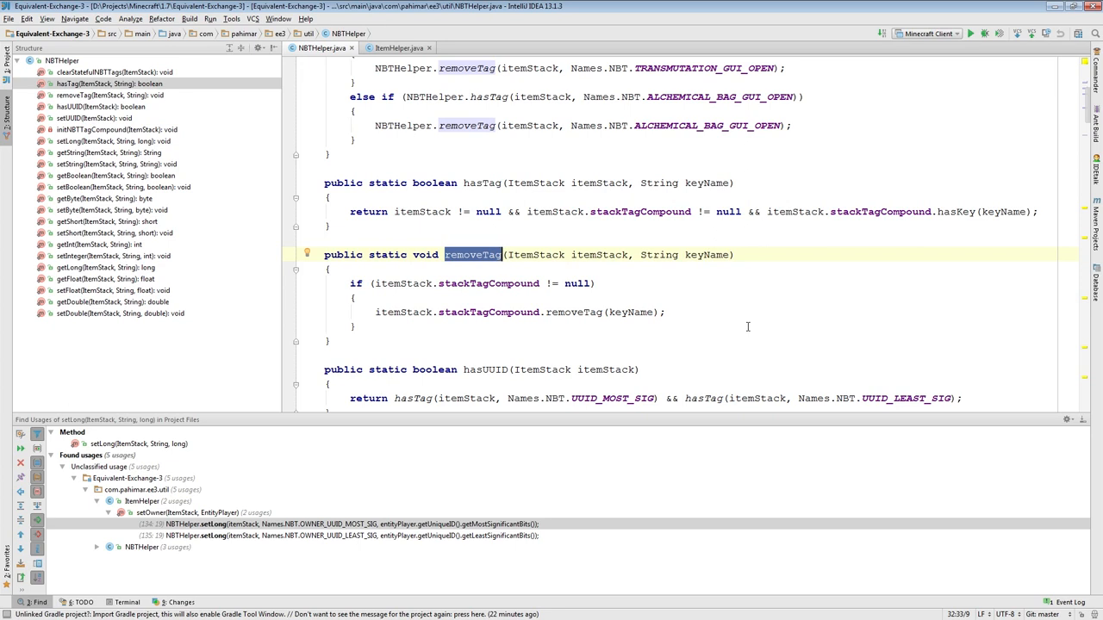
{"action": "mouse_move", "coordinate": [721, 311]}
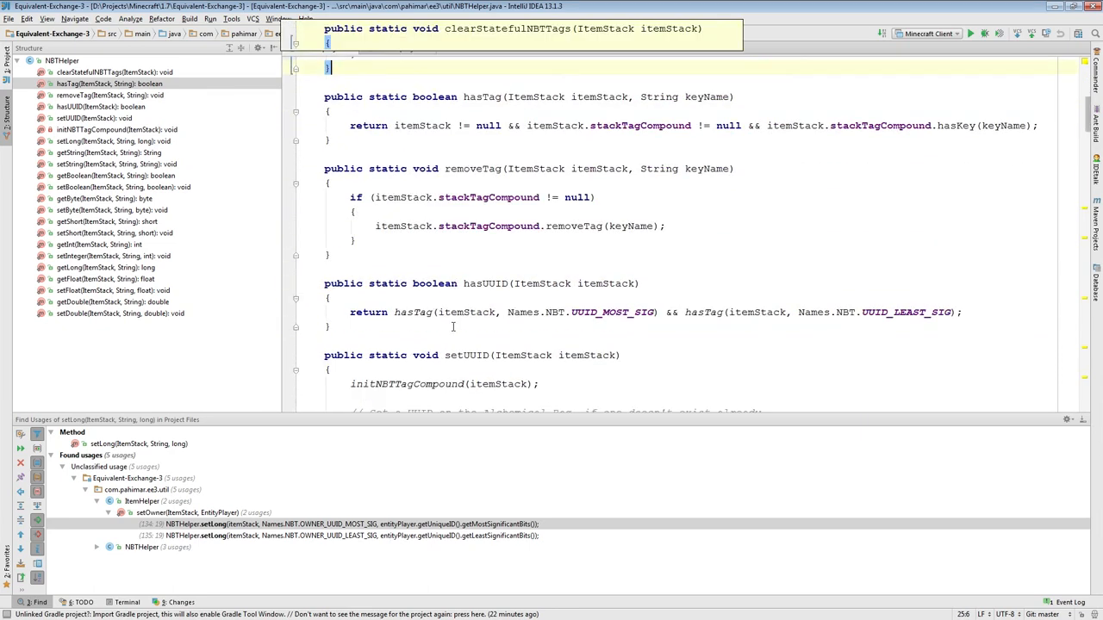
{"action": "mouse_move", "coordinate": [456, 328]}
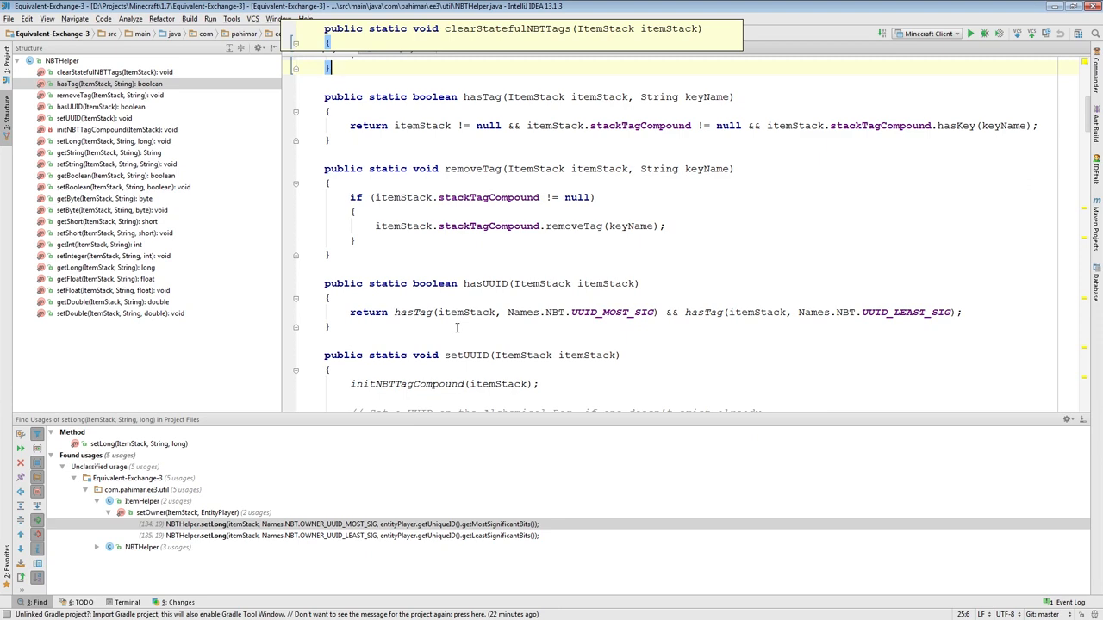
Find usages of getString and examine its caller getOwnerName in ItemHelper, including the itemStack parameter.
{"action": "scroll", "scroll_direction": "down", "scroll_amount": 3}
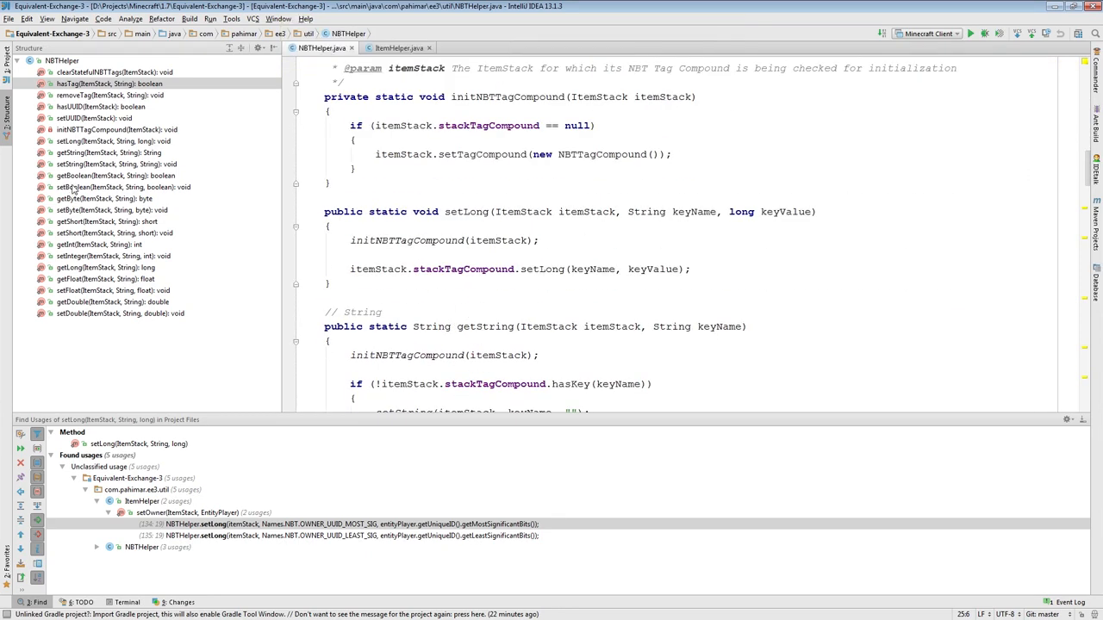
{"action": "left_click", "coordinate": [475, 327]}
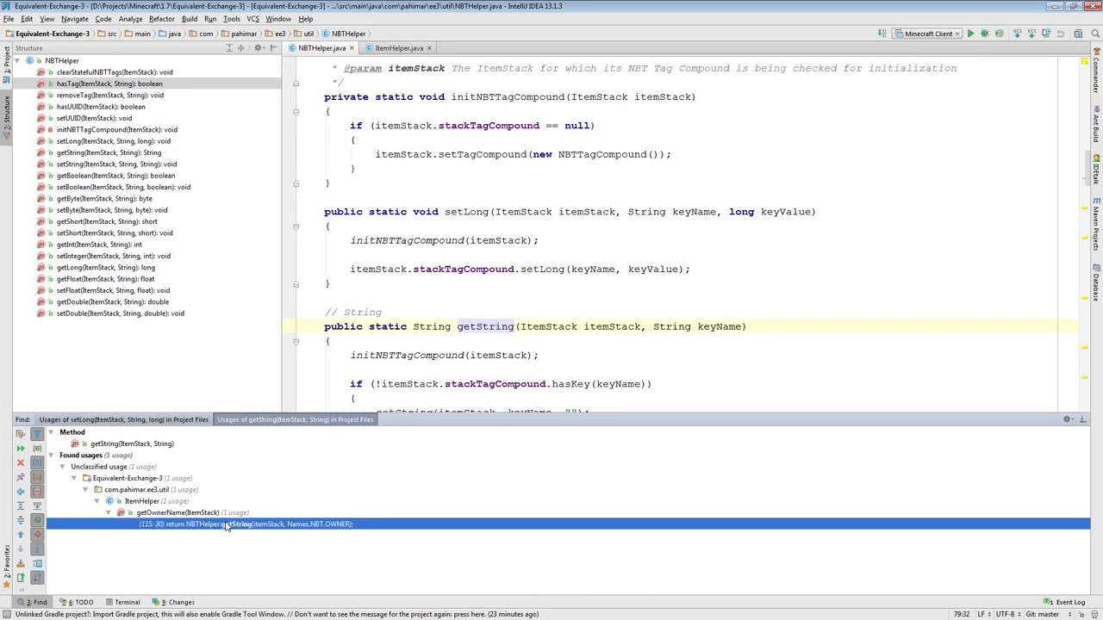
{"action": "double_click", "coordinate": [229, 525]}
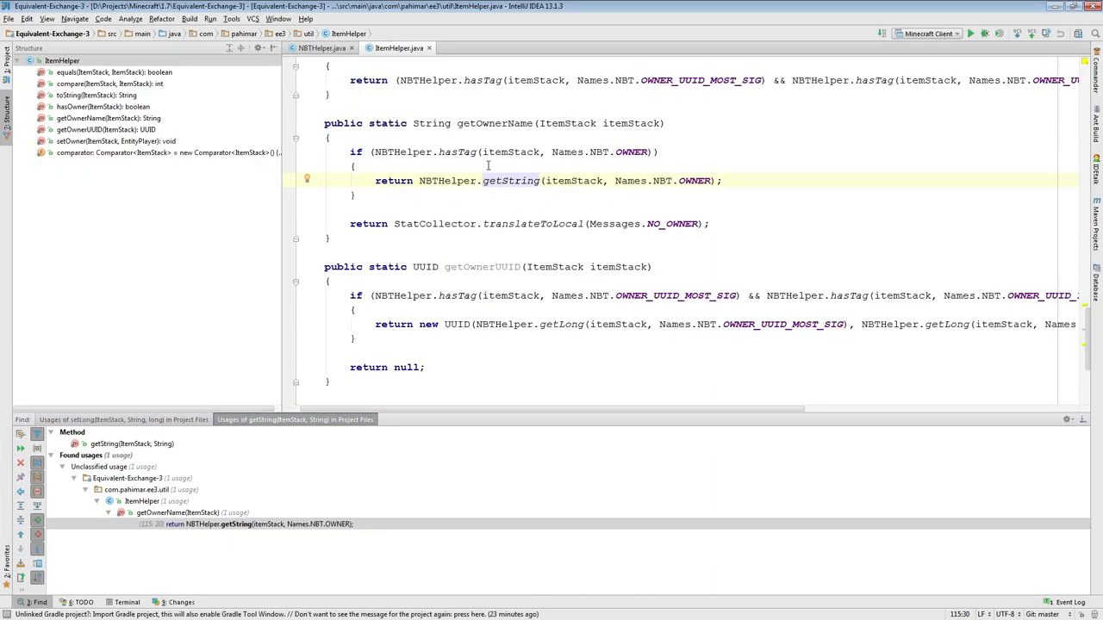
{"action": "double_click", "coordinate": [495, 123]}
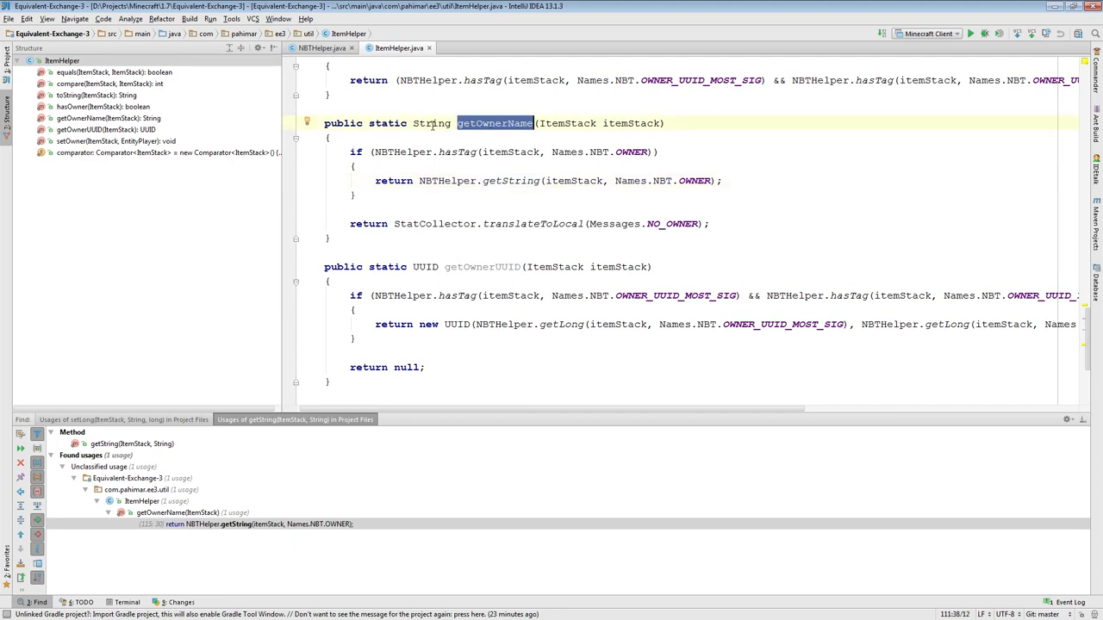
{"action": "mouse_move", "coordinate": [611, 191]}
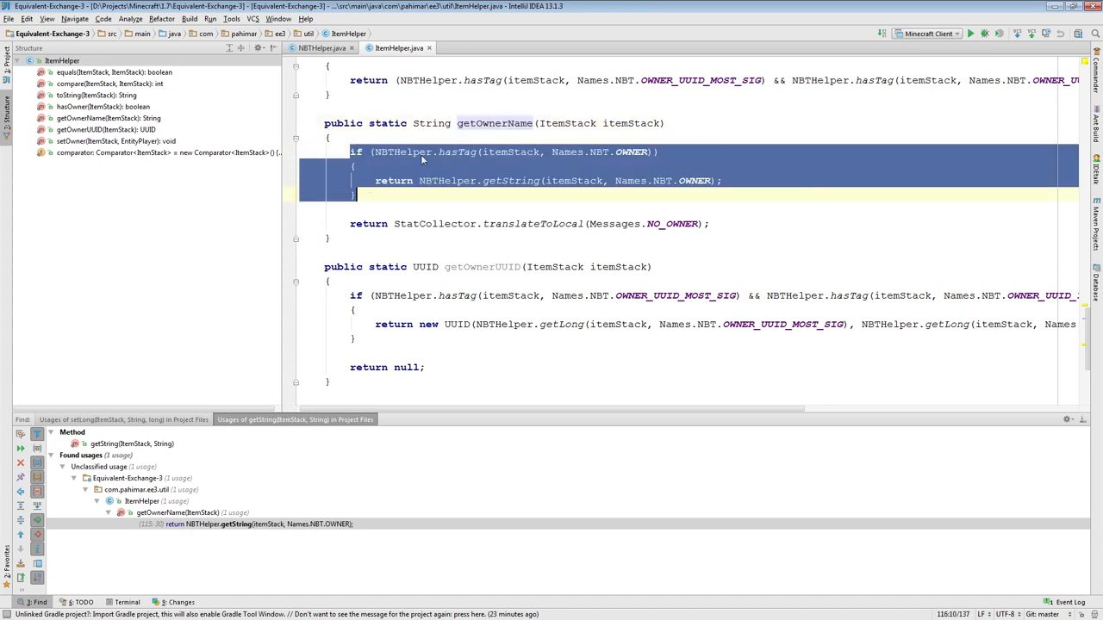
{"action": "left_click", "coordinate": [633, 124]}
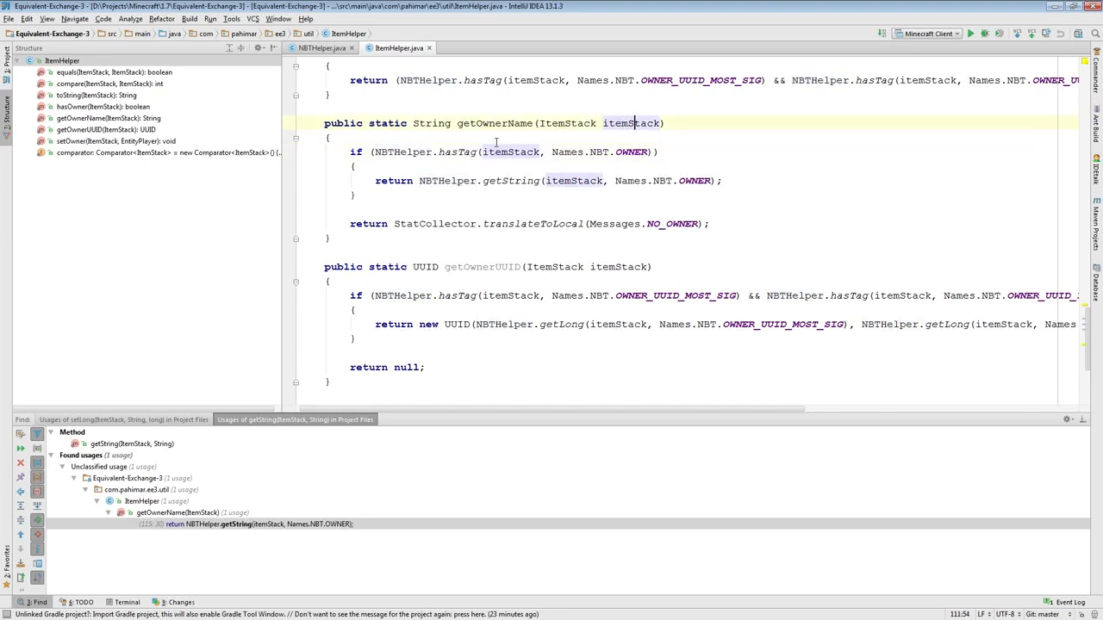